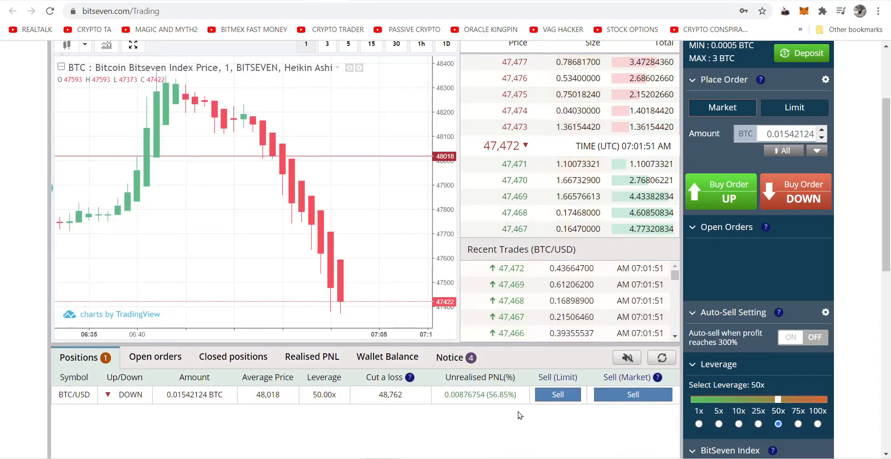
mouse_move(541, 410)
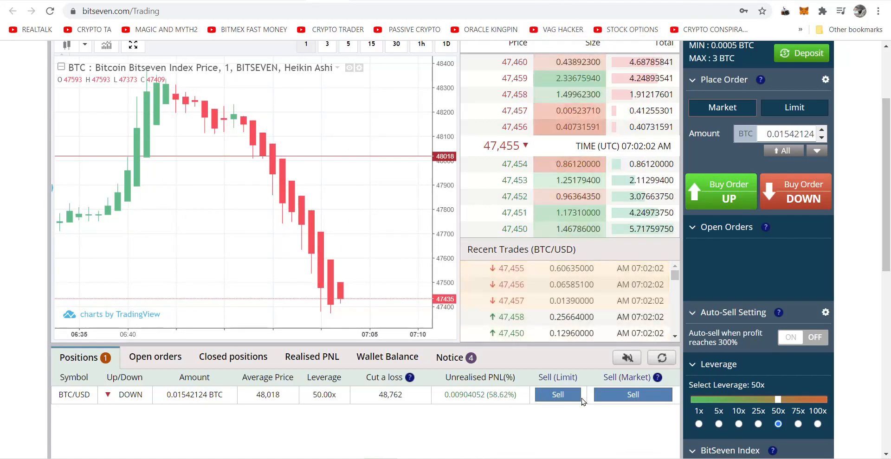
- Save a page screenshot, then close the 0.01542124 BTC short with a market sell
click(790, 11)
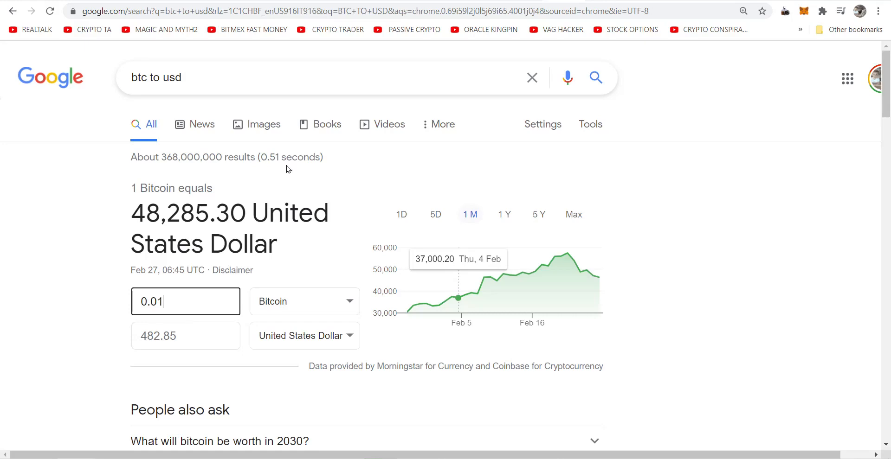
mouse_move(307, 1)
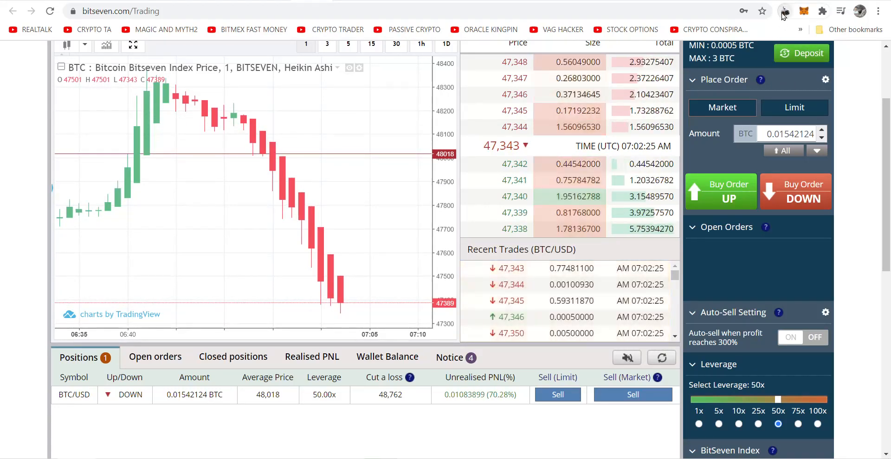
click(782, 11)
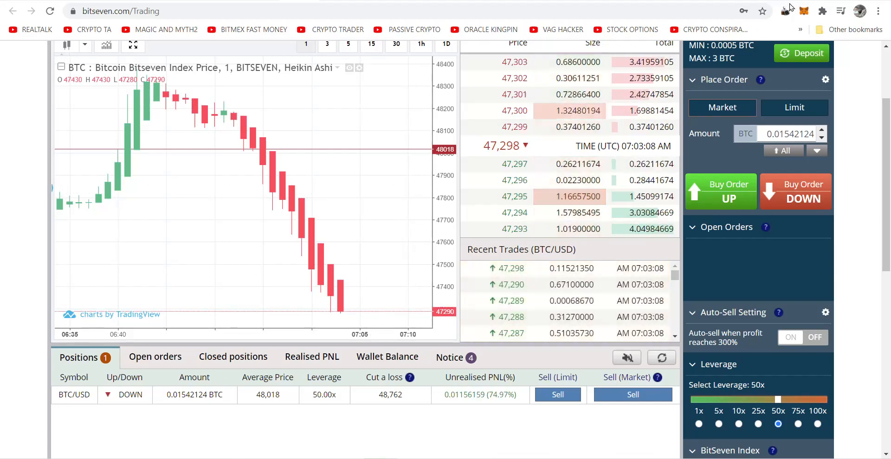
click(786, 10)
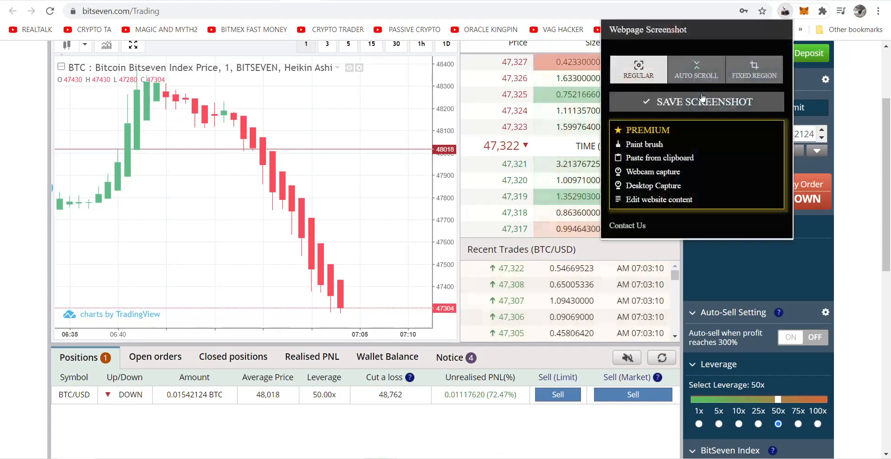
click(696, 102)
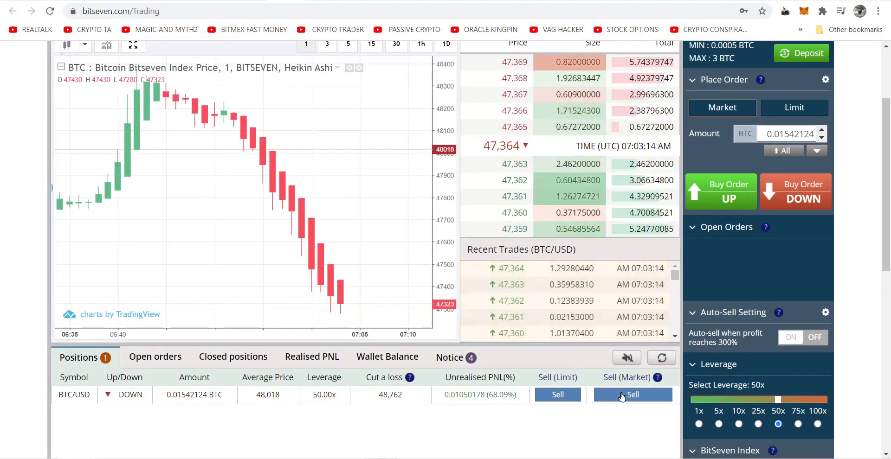
click(633, 395)
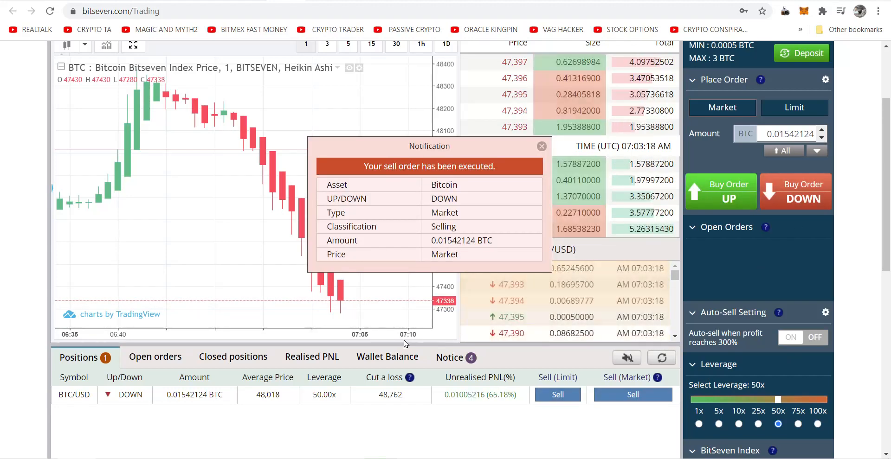
click(541, 147)
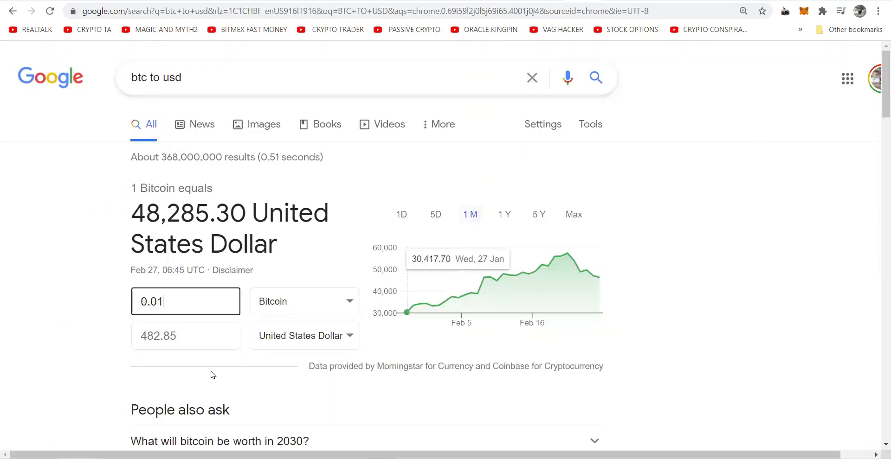
mouse_move(178, 307)
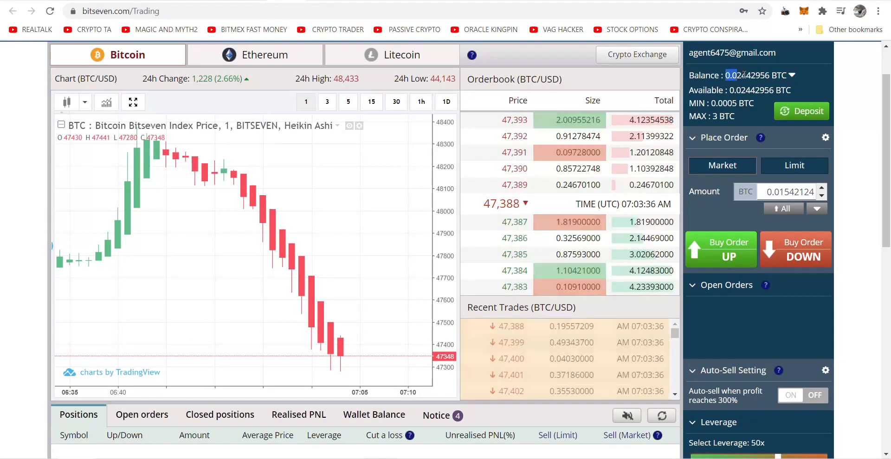
- Copy the 0.02442956 BTC BitSeven balance into Google's converter Bitcoin field
right_click(749, 75)
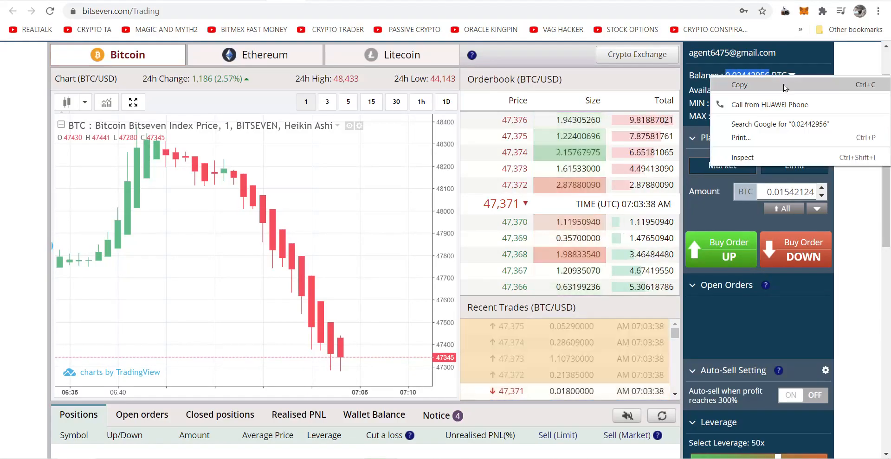
click(779, 124)
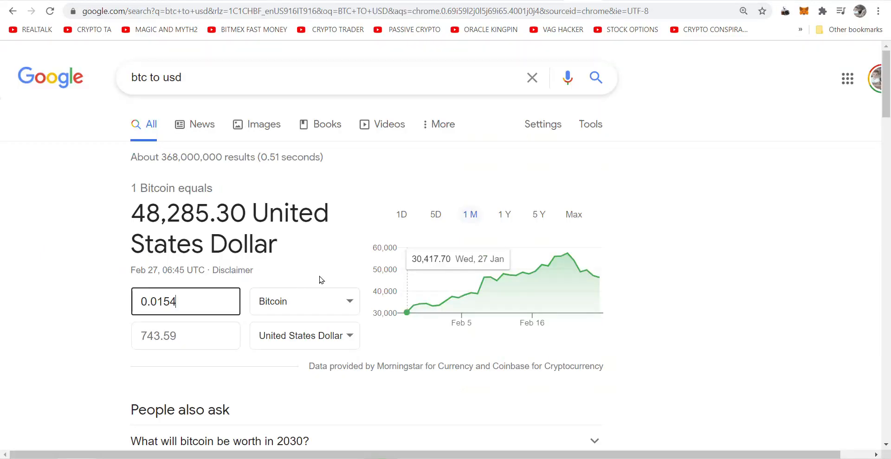
right_click(162, 301)
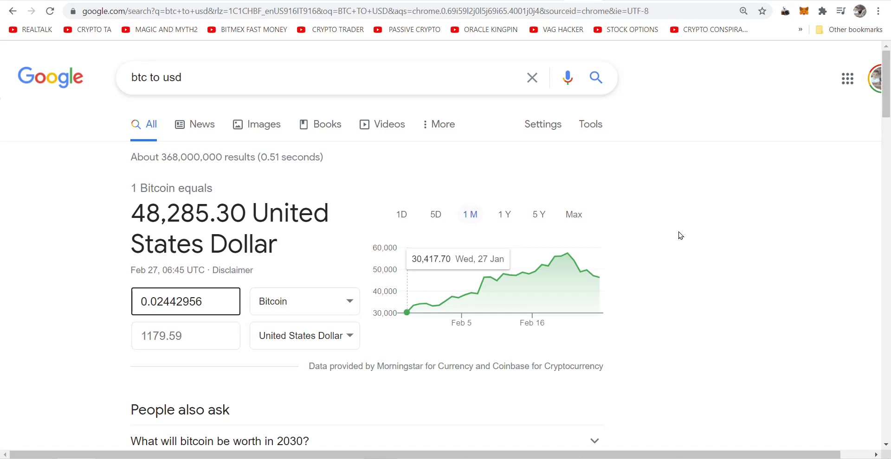
mouse_move(663, 237)
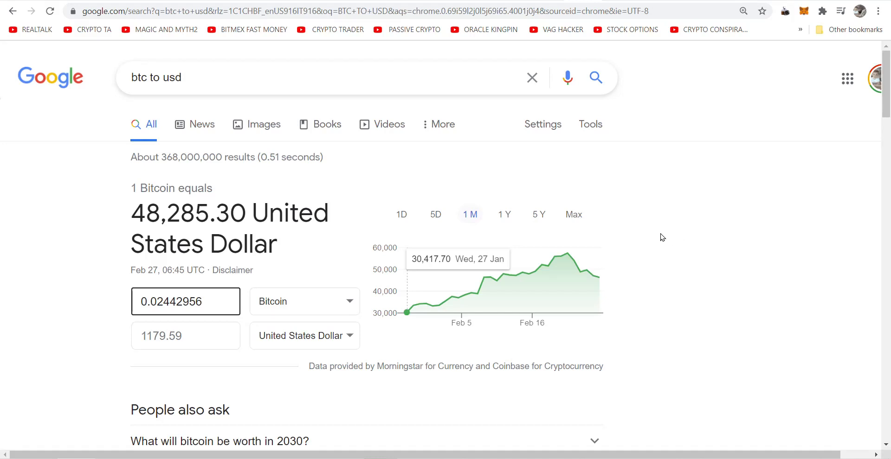
mouse_move(582, 116)
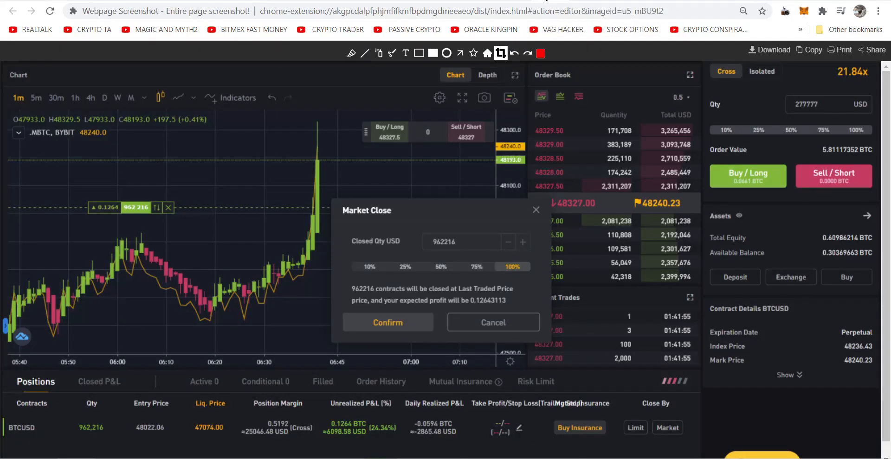
mouse_move(429, 184)
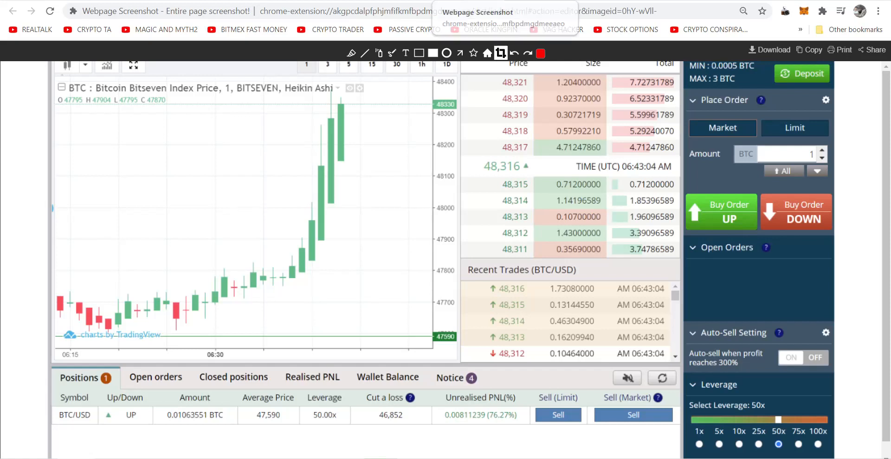
- Flip between the converter, the saved BTC long screenshot, and the live BitSeven page
click(633, 415)
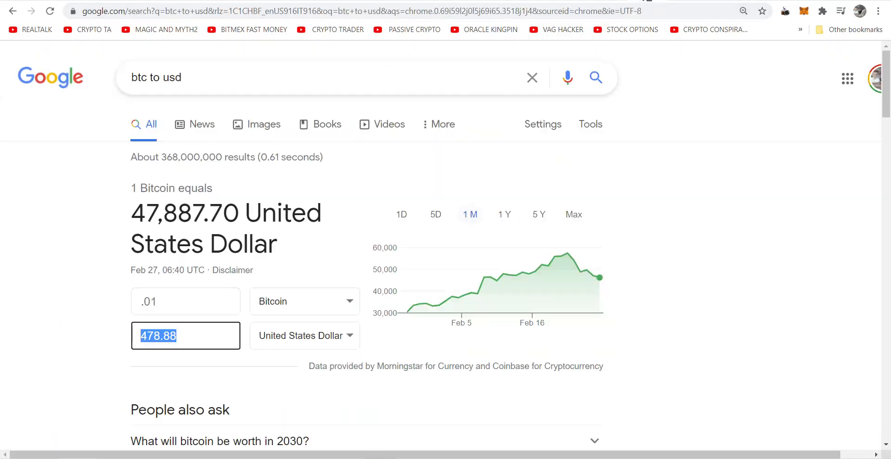
click(174, 301)
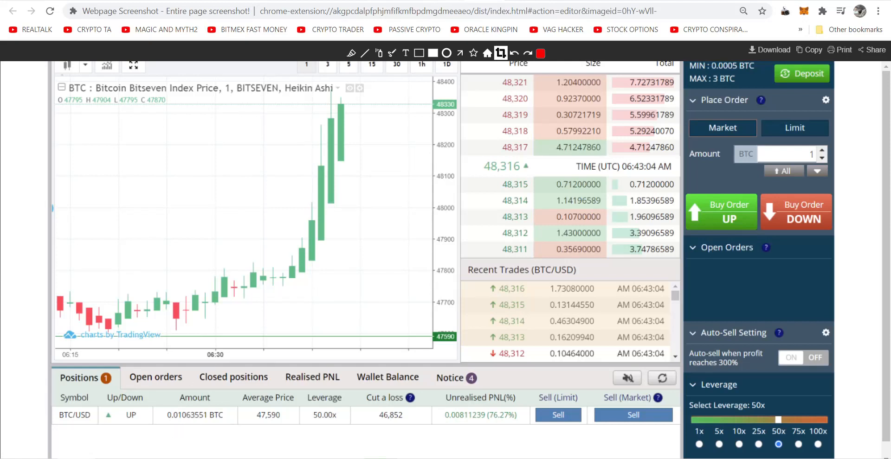
click(633, 415)
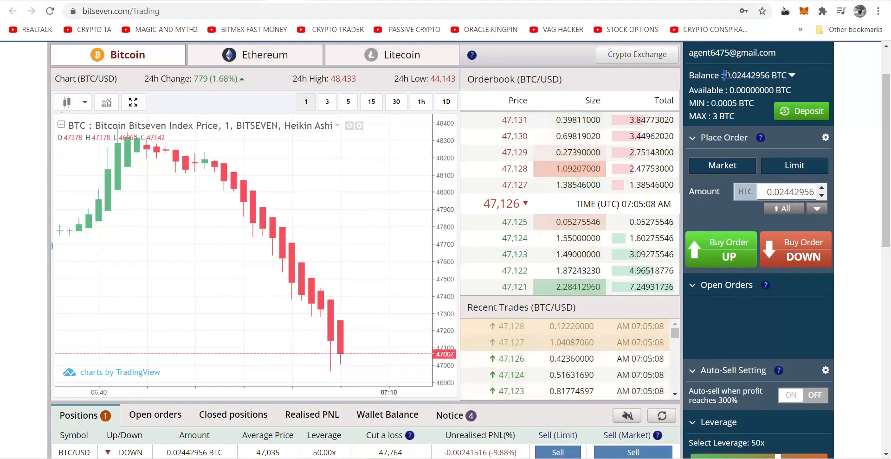
- Re-enter the BitSeven BTC balance into the converter's Bitcoin field, replacing its contents
right_click(742, 76)
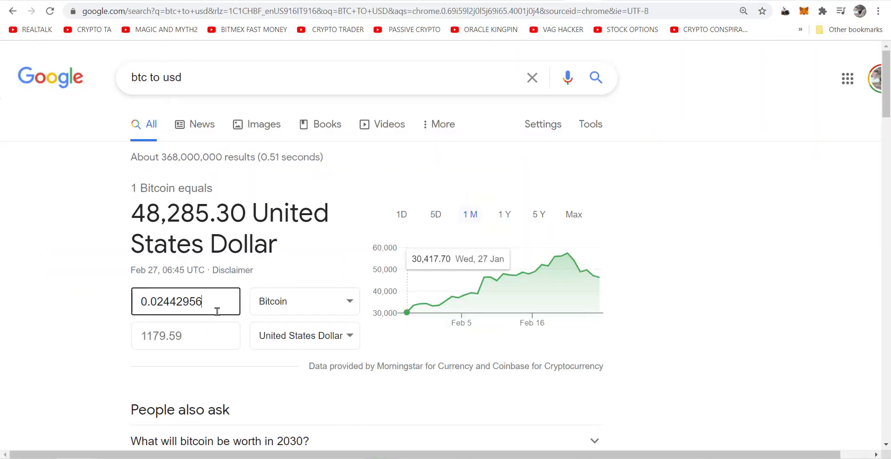
right_click(185, 302)
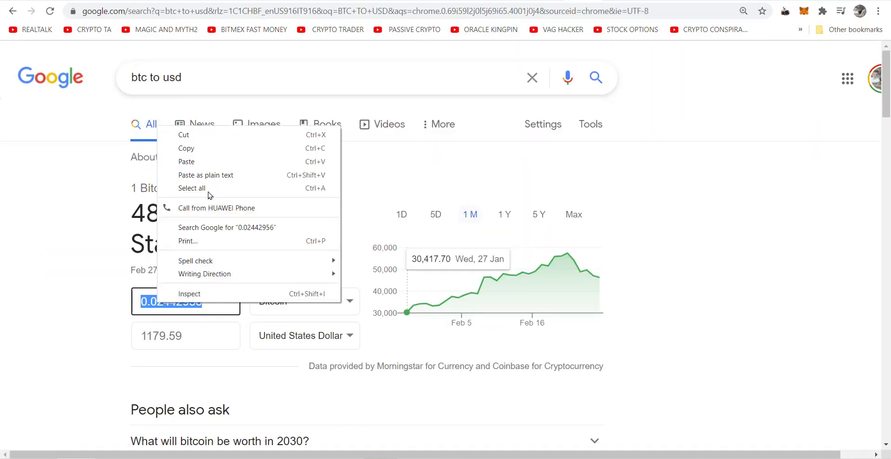
click(313, 248)
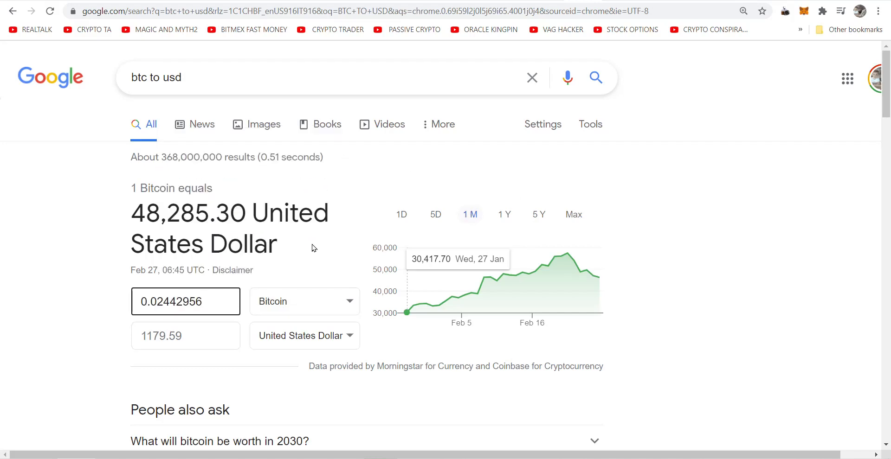
mouse_move(263, 242)
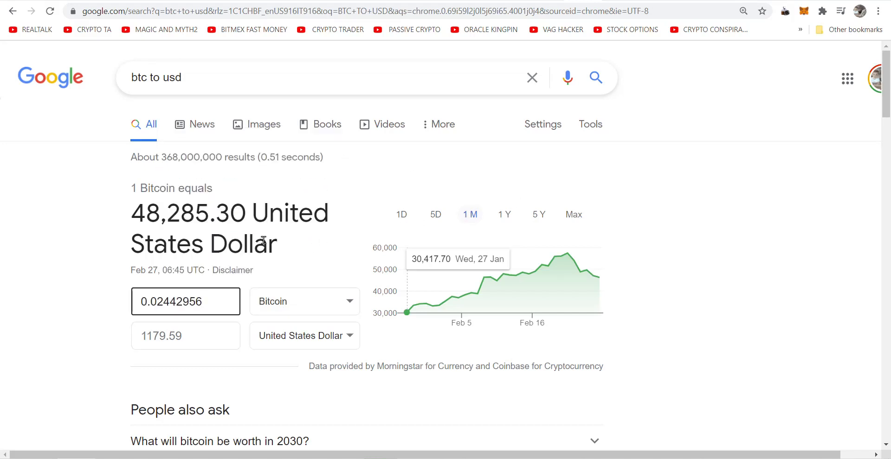
mouse_move(205, 357)
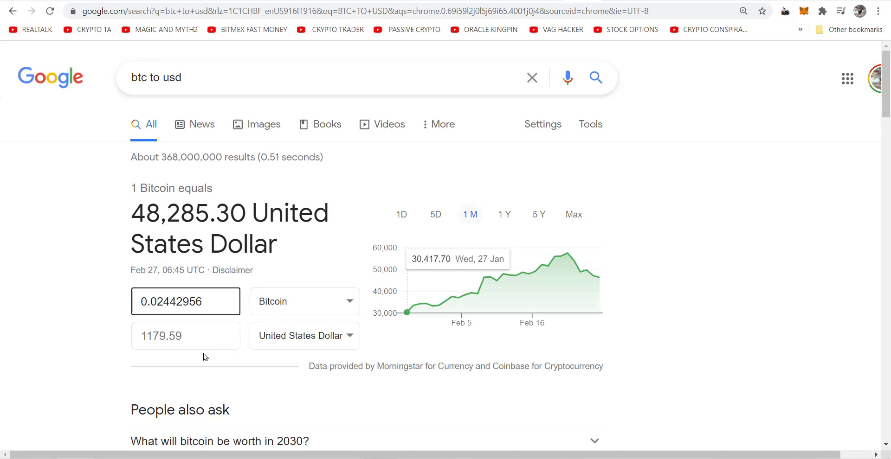
text(.01)
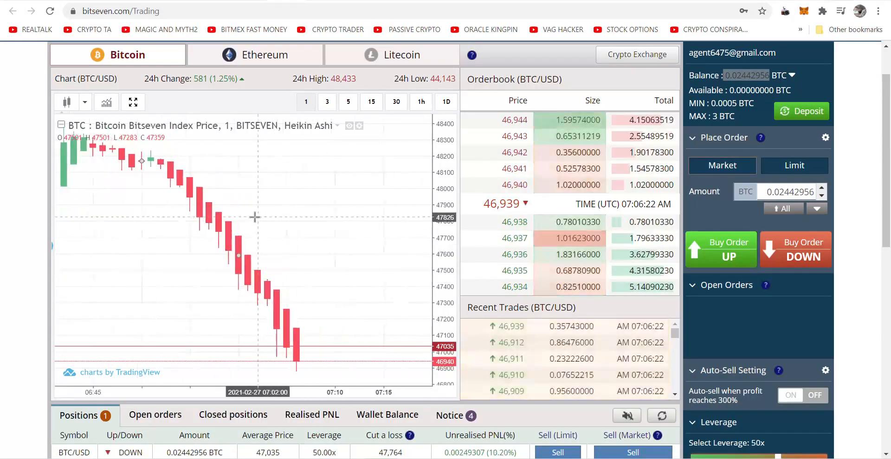
- Scroll BitSeven's trading page to view the open short position at about 10% gain
scroll(down, 3)
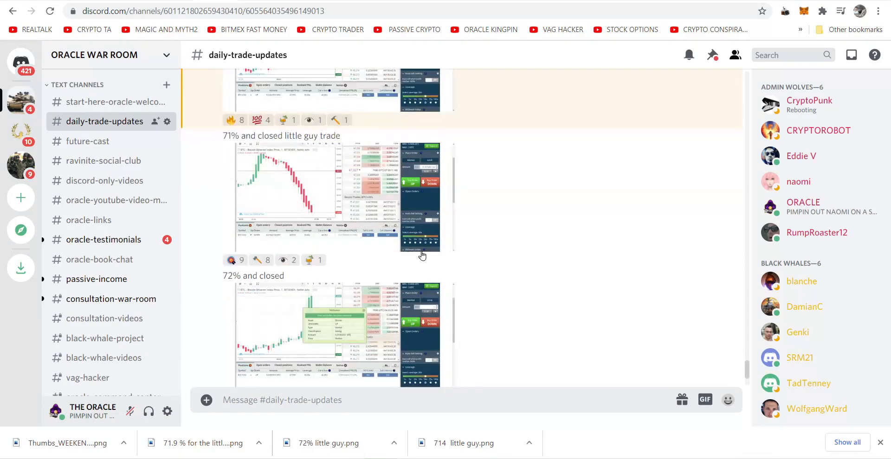
- Scroll #daily-trade-updates and enlarge the 'weekend fomo begins' pump-and-dump chart
scroll(down, 3)
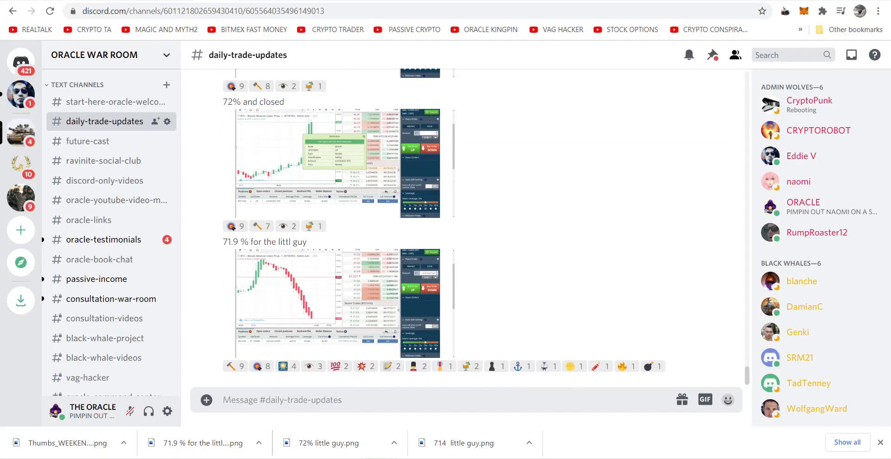
scroll(down, 3)
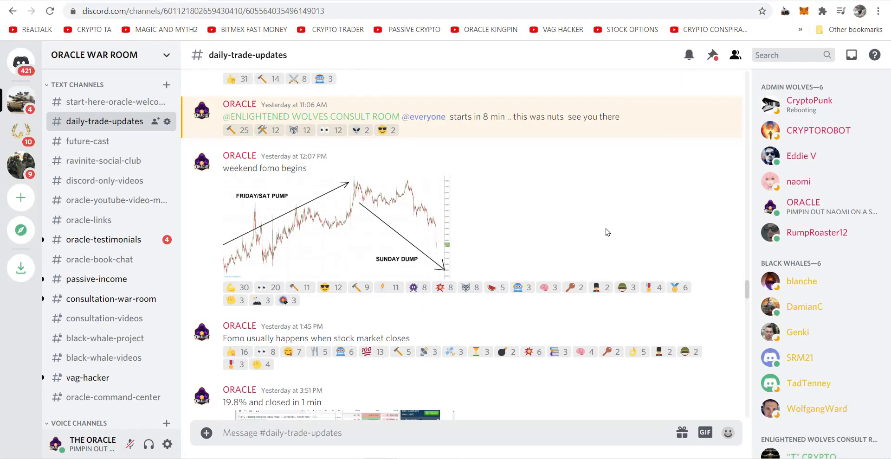
mouse_move(609, 213)
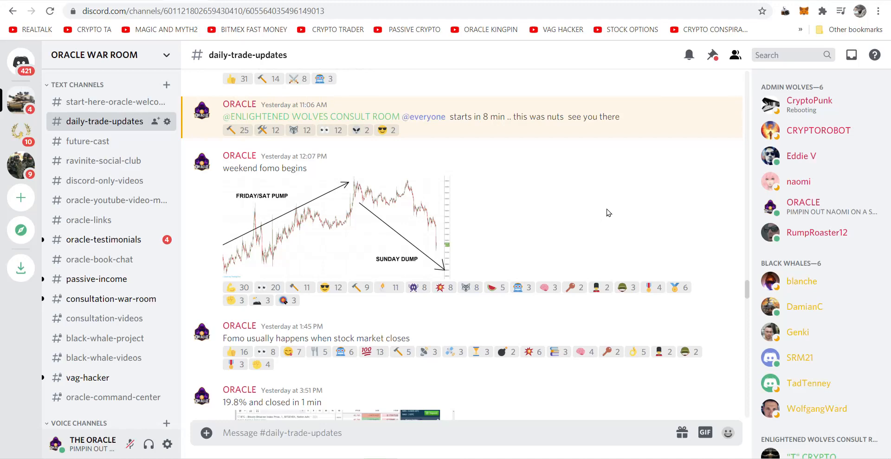
mouse_move(476, 167)
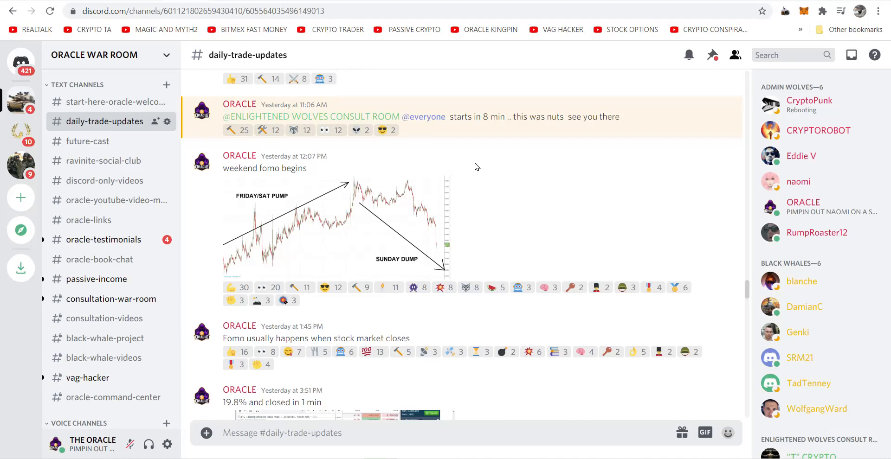
mouse_move(339, 231)
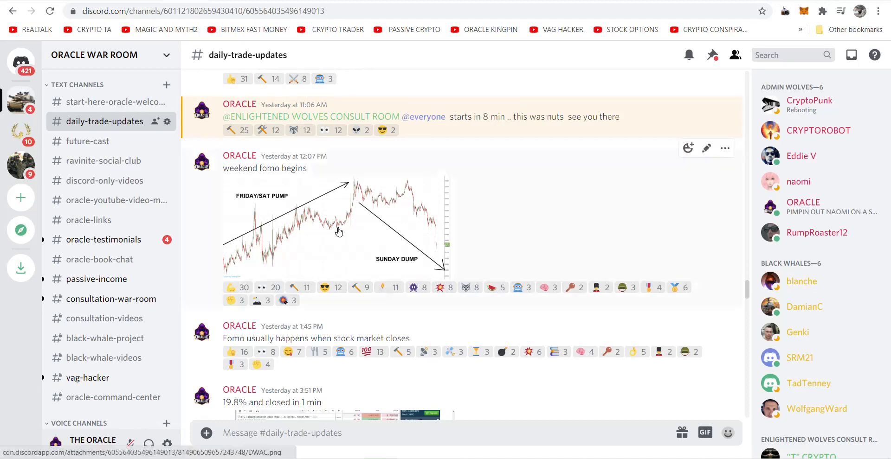
click(340, 232)
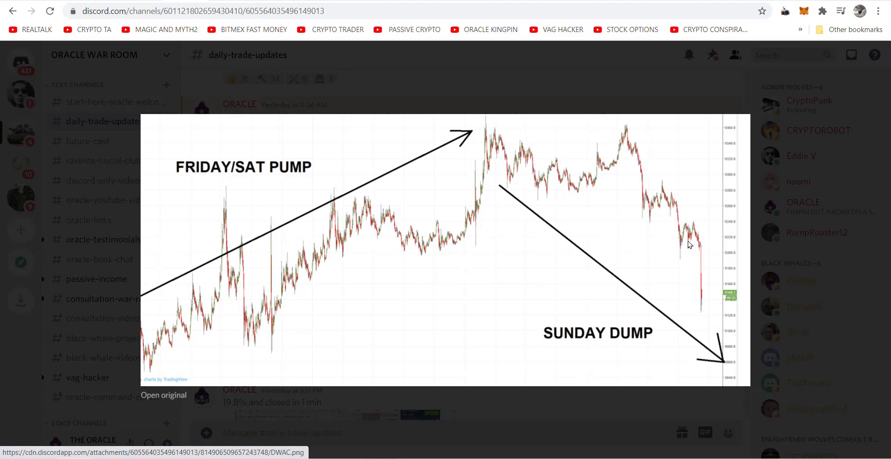
mouse_move(217, 292)
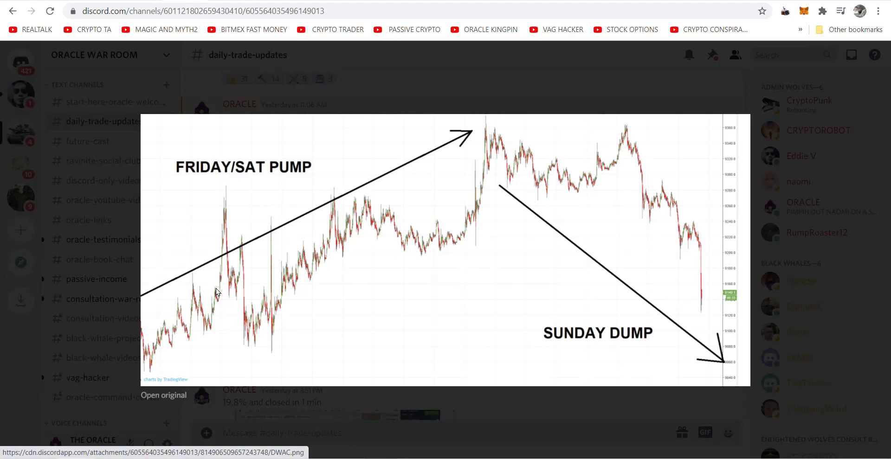
mouse_move(232, 248)
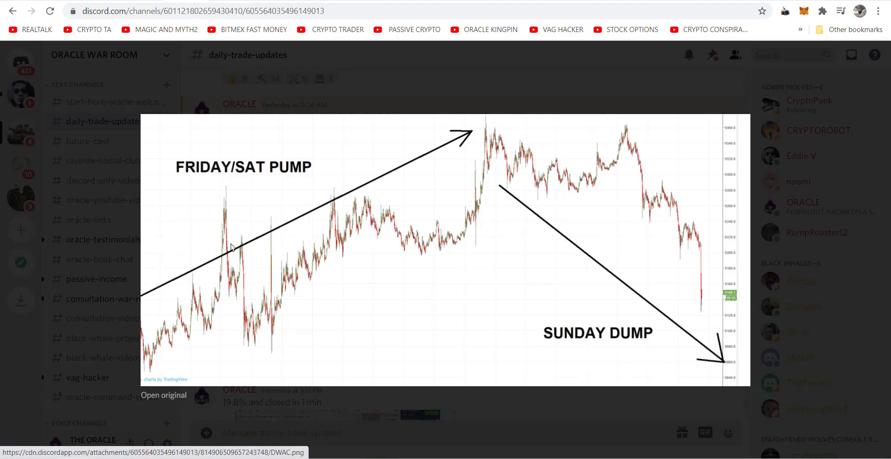
mouse_move(232, 257)
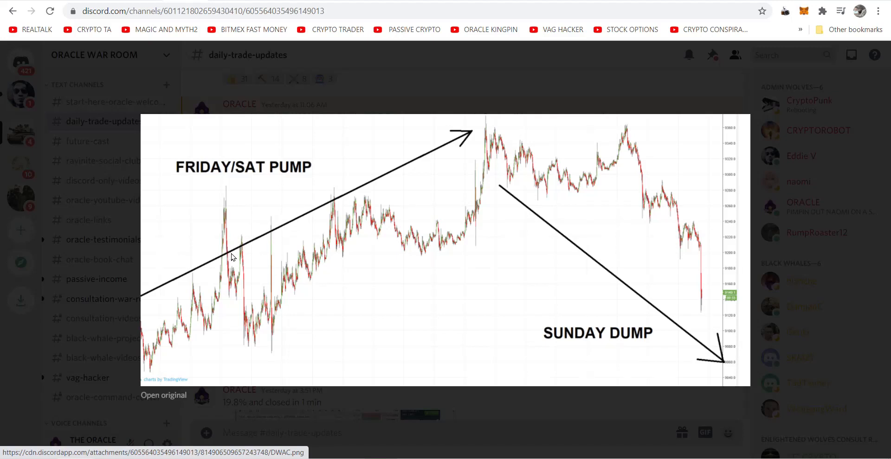
mouse_move(393, 189)
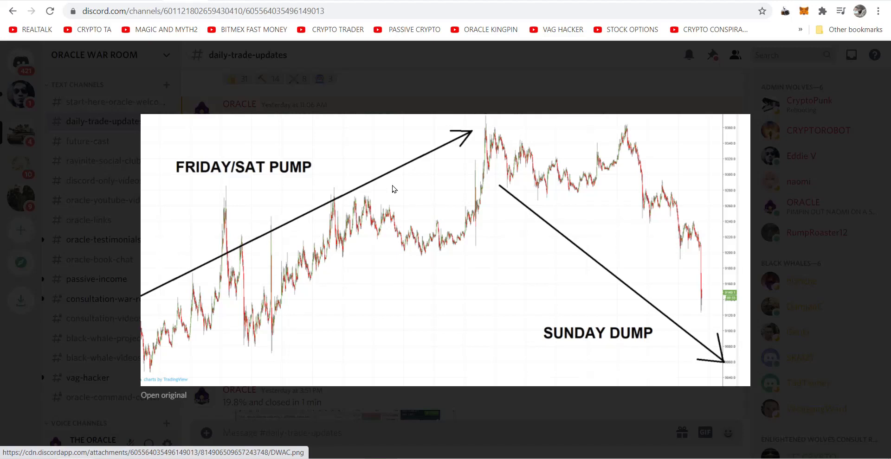
mouse_move(482, 134)
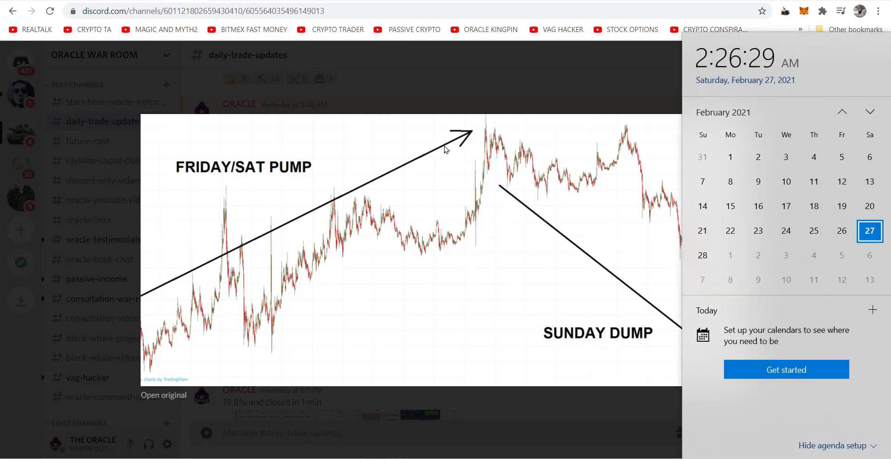
mouse_move(474, 157)
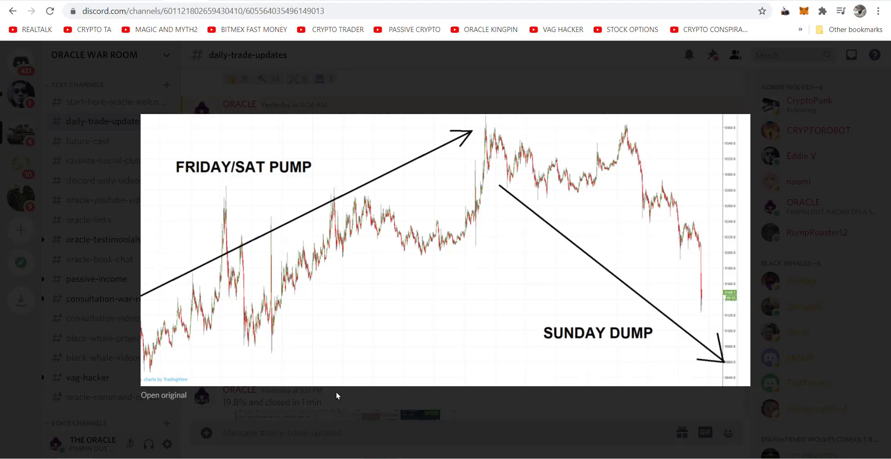
mouse_move(216, 234)
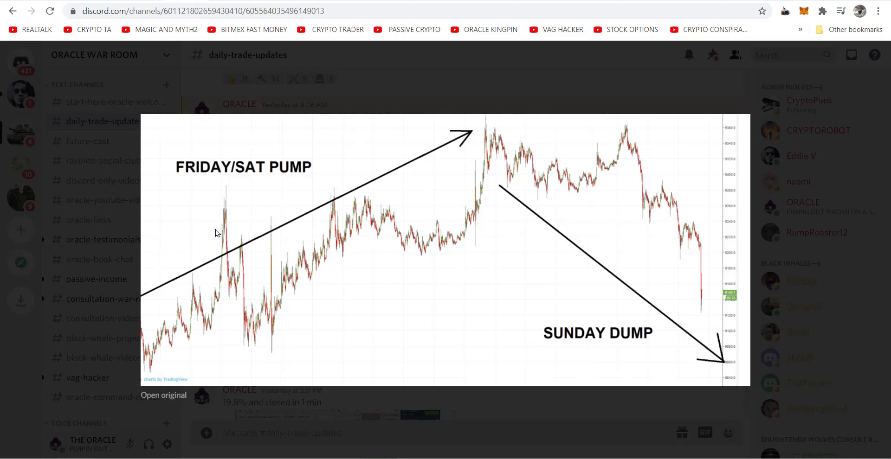
mouse_move(476, 238)
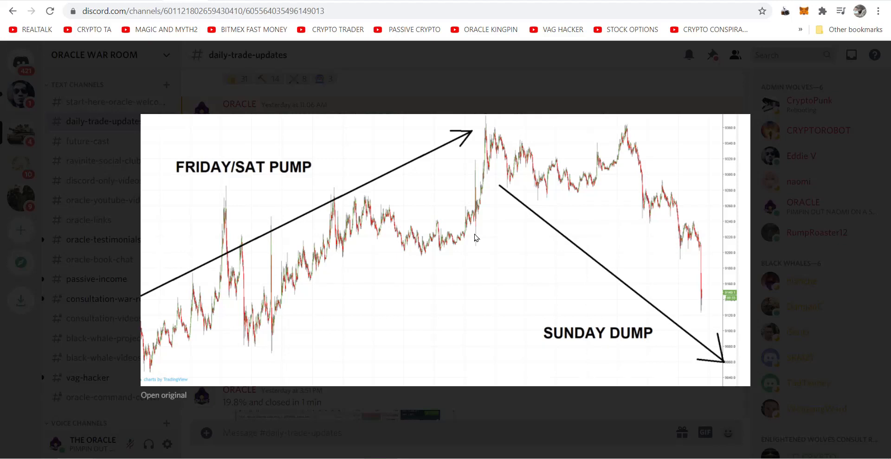
mouse_move(184, 42)
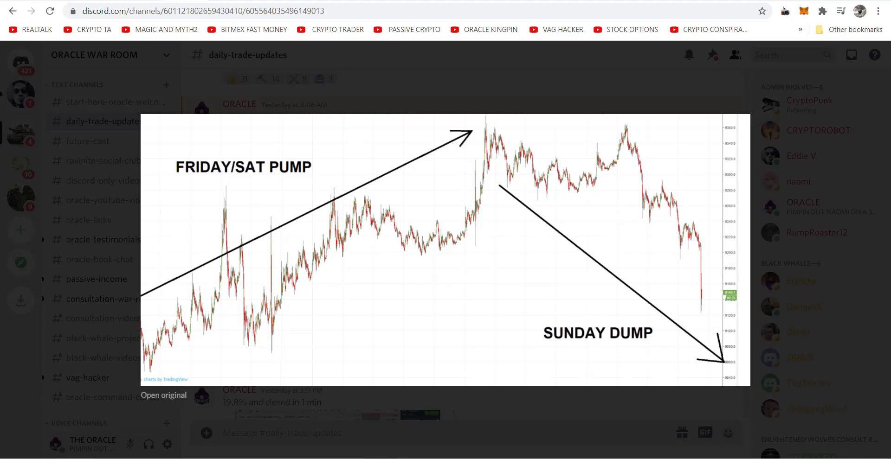
- Switch to #future-cast and enlarge the Tesla screenshot from the $700 break post
click(87, 141)
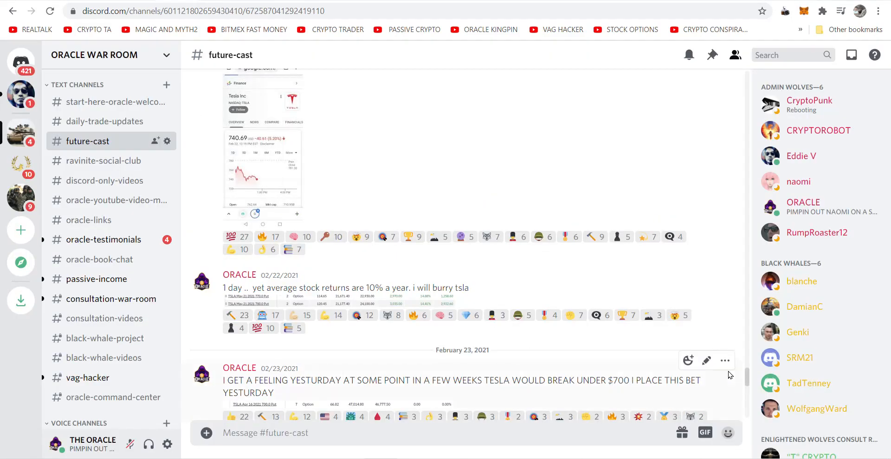
click(725, 360)
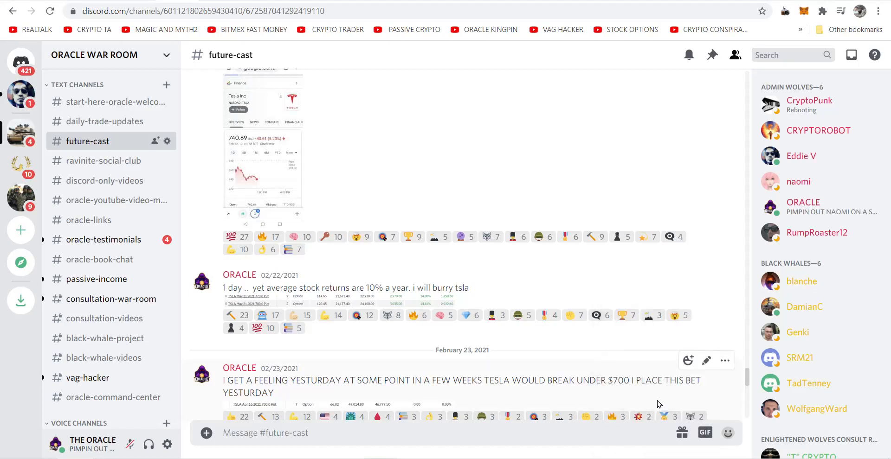
mouse_move(278, 383)
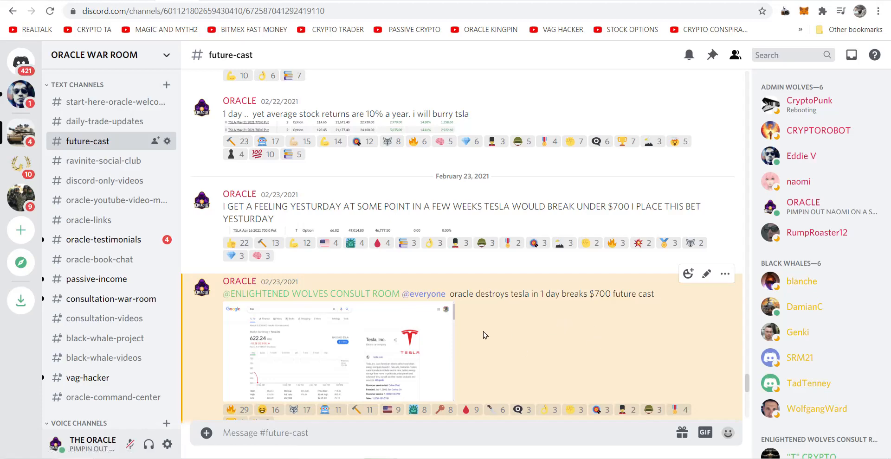
mouse_move(274, 368)
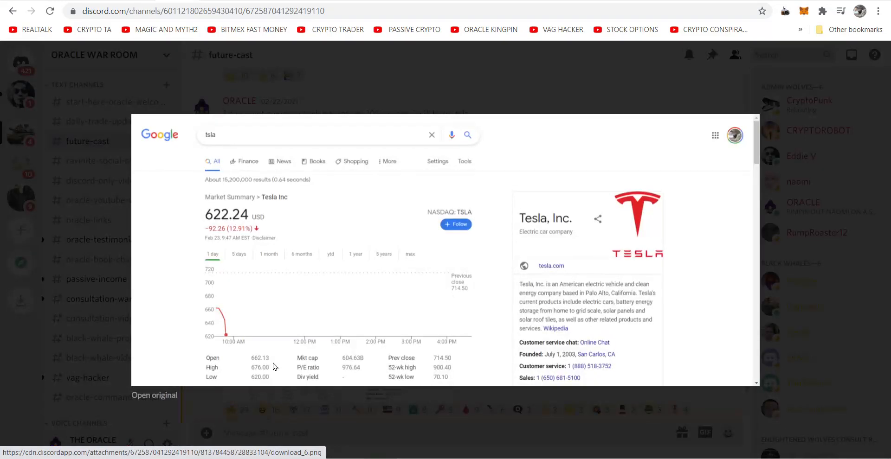
mouse_move(260, 420)
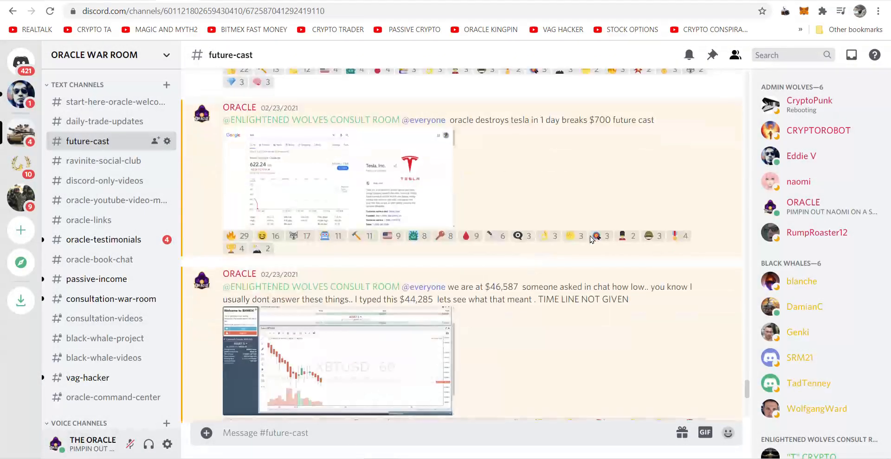
- Close the Tesla image, scroll to the $46,587 post, and highlight '$44,285'
scroll(down, 3)
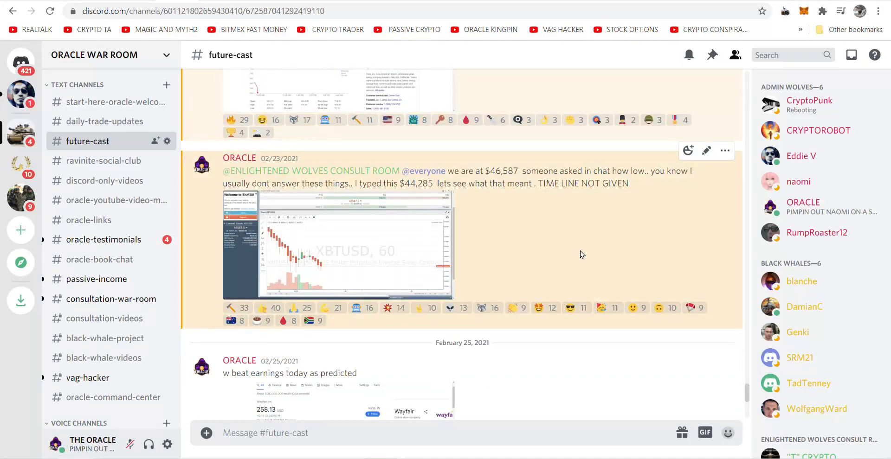
scroll(down, 3)
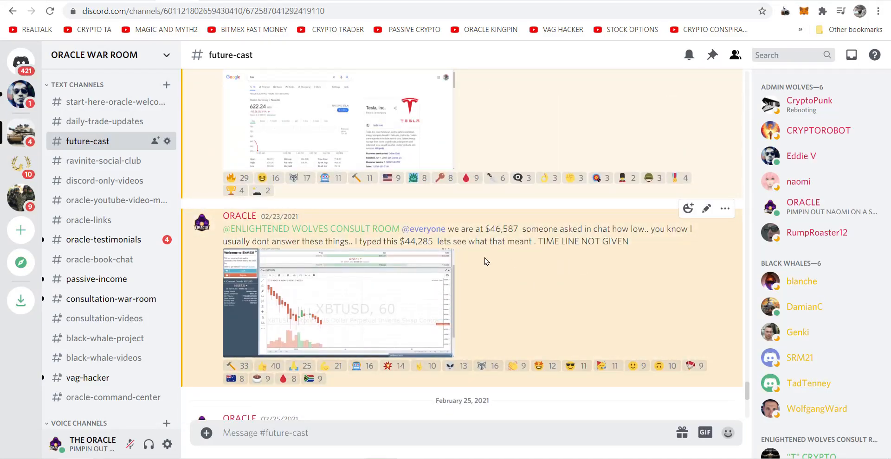
mouse_move(269, 265)
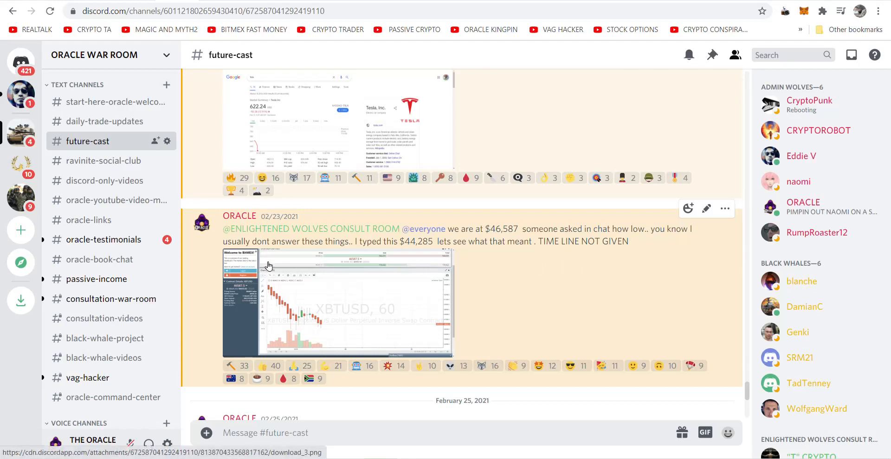
click(337, 305)
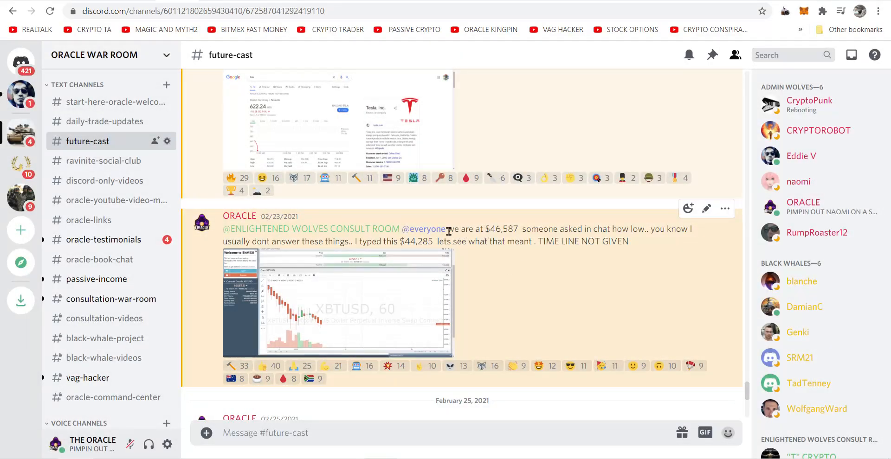
drag(448, 229, 519, 229)
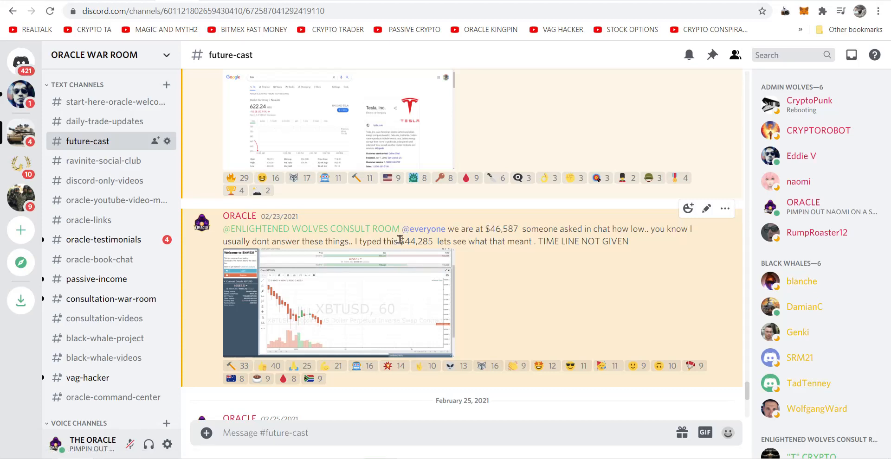
double_click(417, 241)
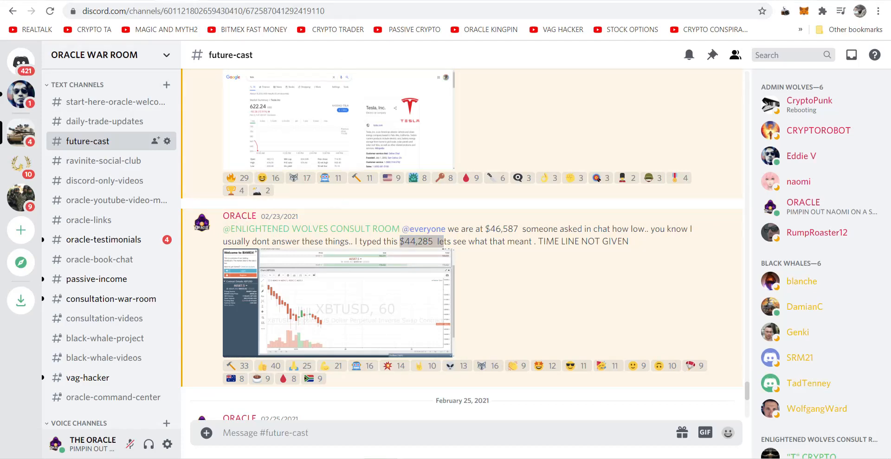
scroll(down, 3)
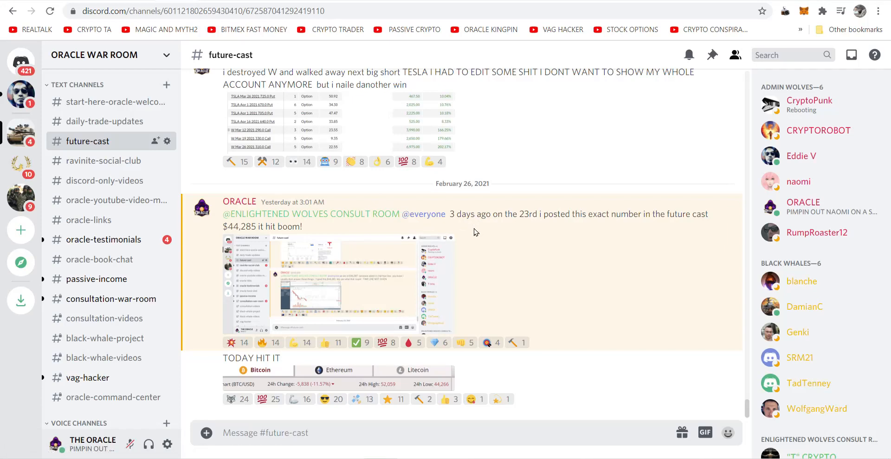
mouse_move(542, 228)
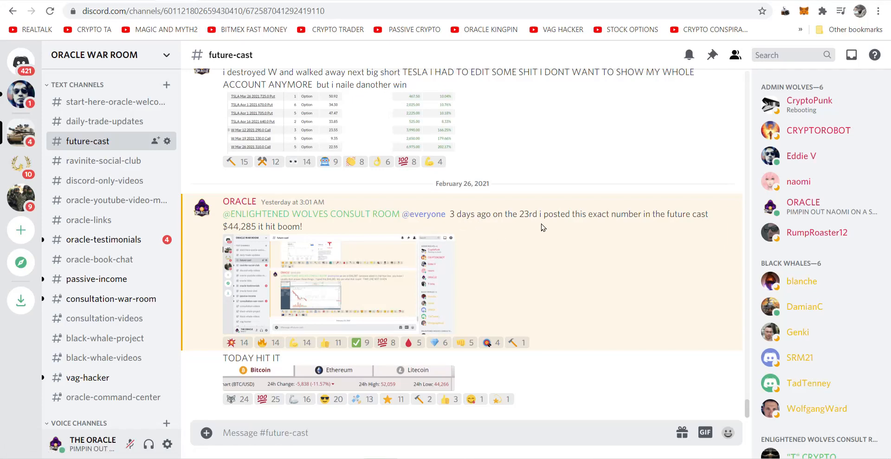
mouse_move(740, 227)
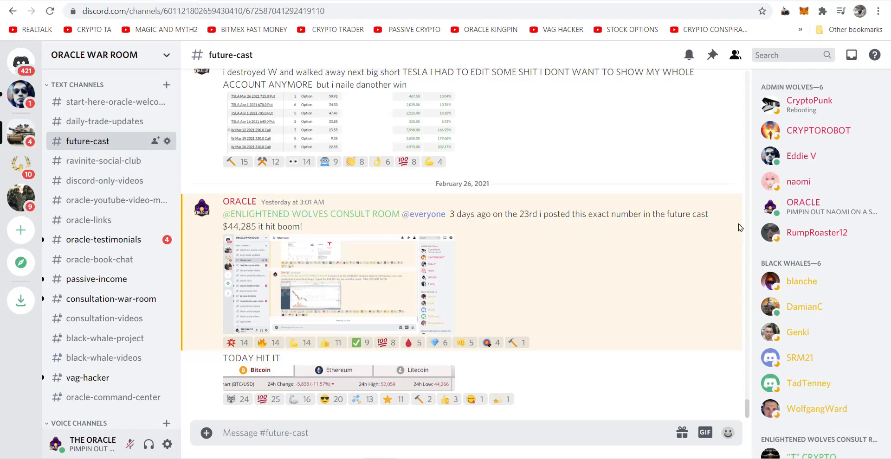
click(725, 194)
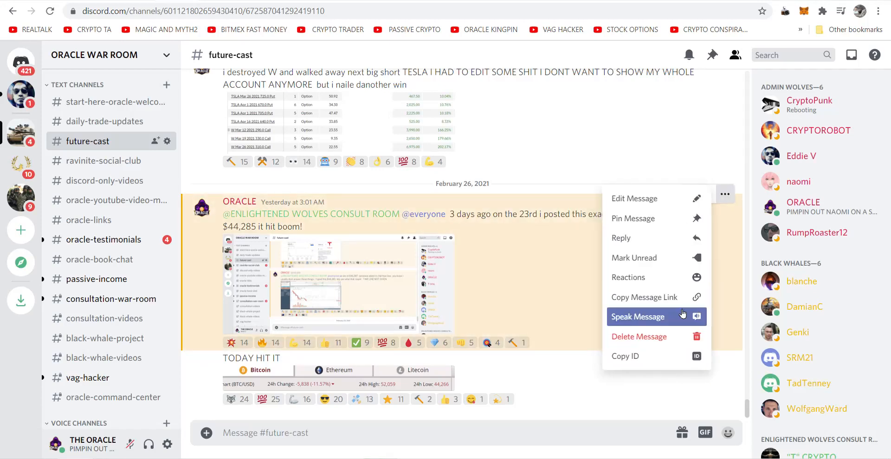
click(678, 314)
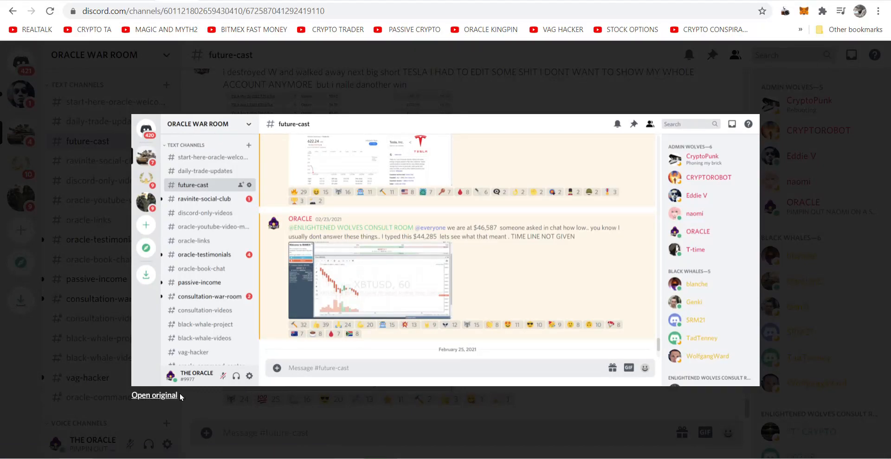
click(154, 396)
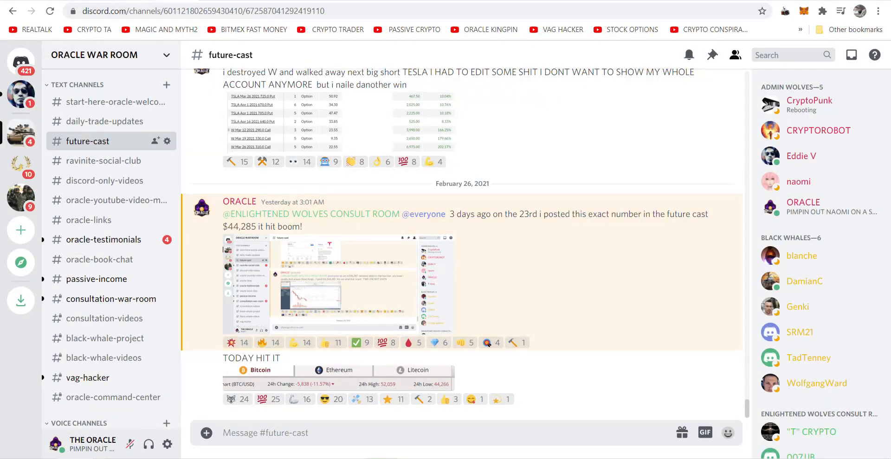
- Return to #daily-trade-updates showing ORACLE's '$46,000 will not hold' post
click(104, 121)
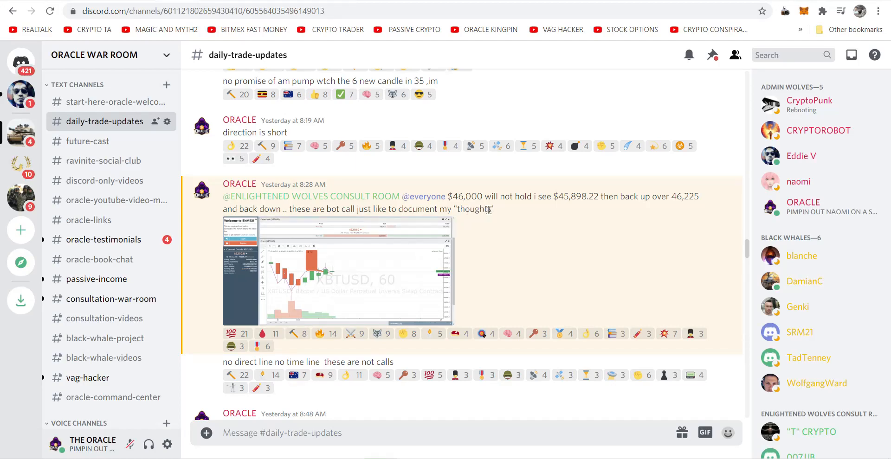
click(335, 277)
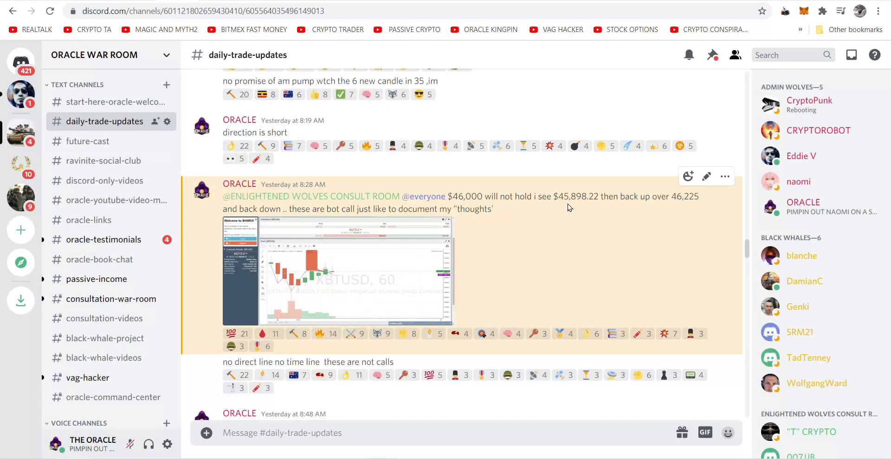
mouse_move(597, 212)
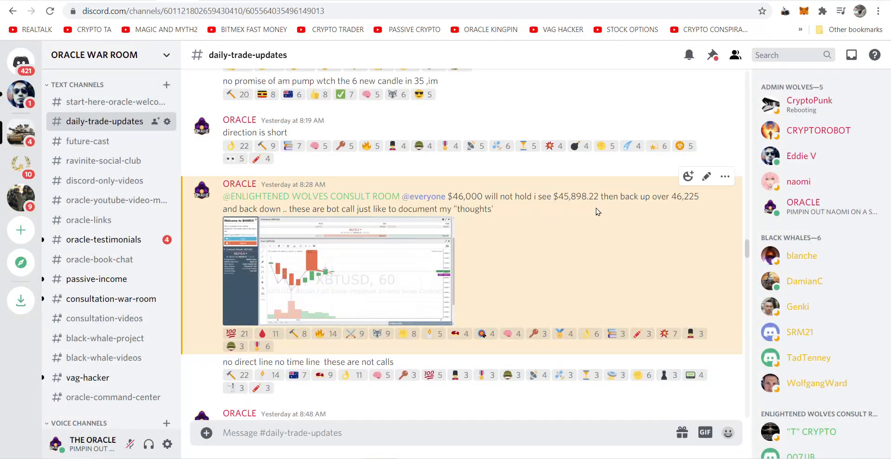
mouse_move(601, 207)
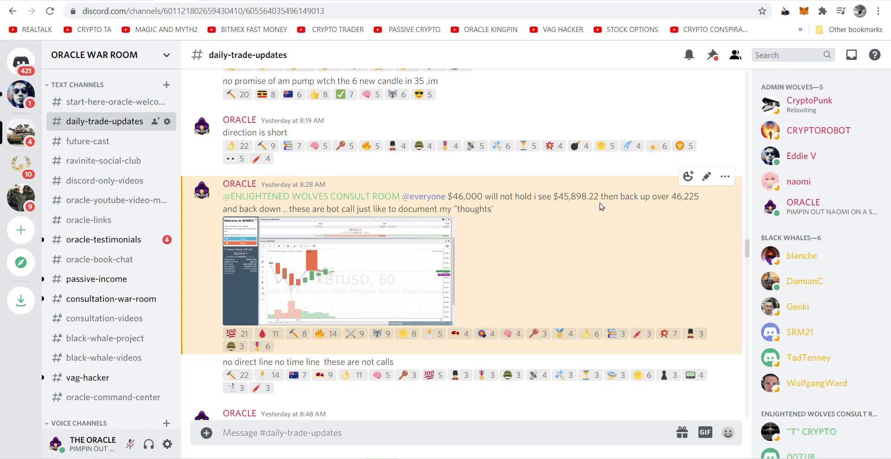
mouse_move(699, 209)
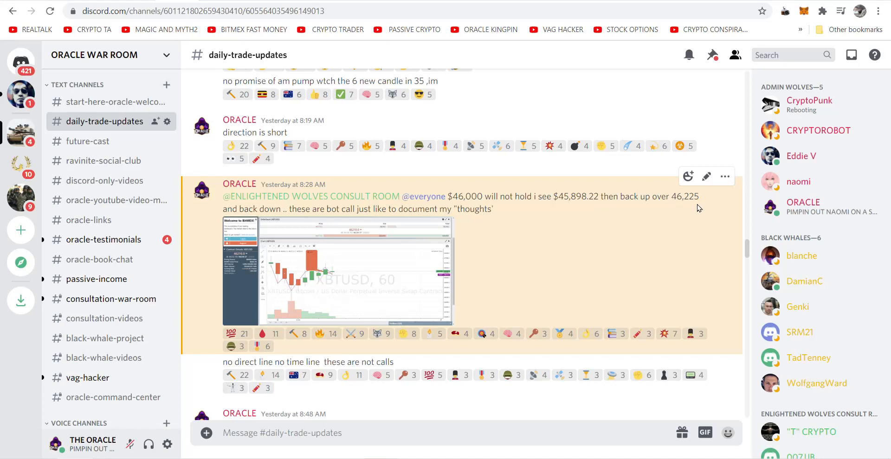
mouse_move(381, 196)
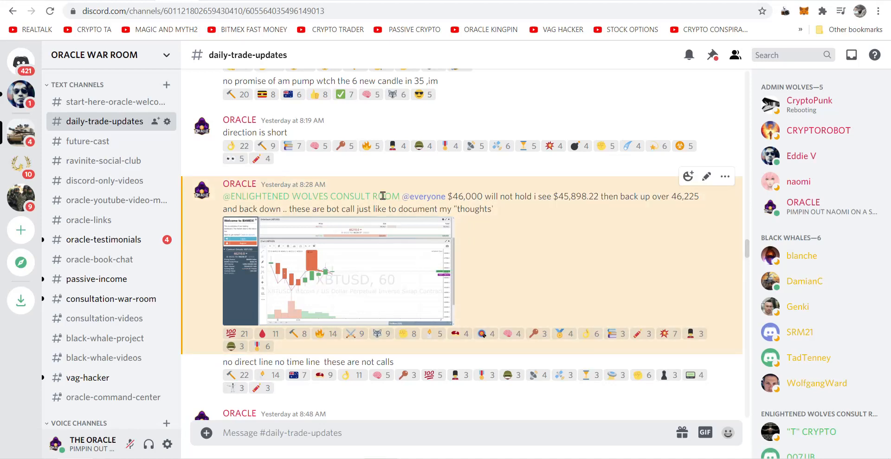
scroll(down, 3)
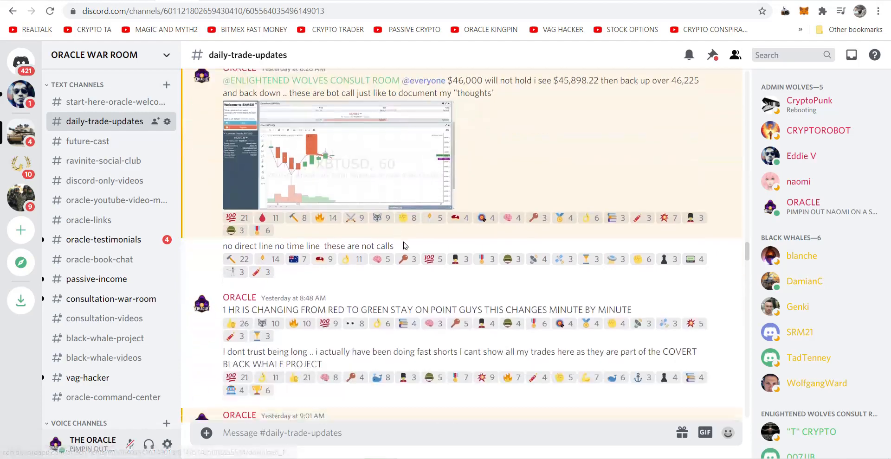
scroll(down, 3)
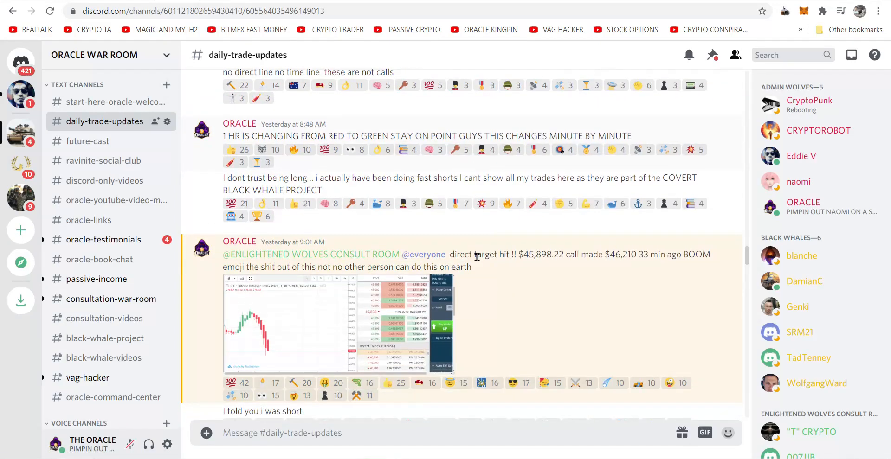
scroll(down, 3)
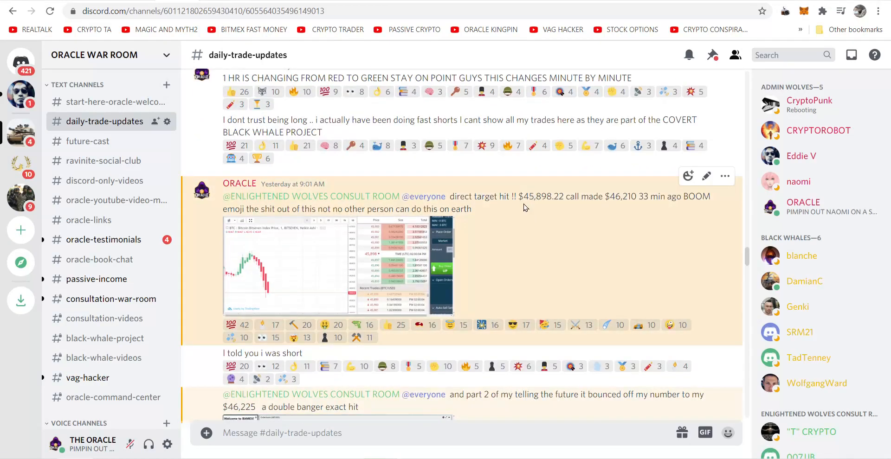
double_click(544, 196)
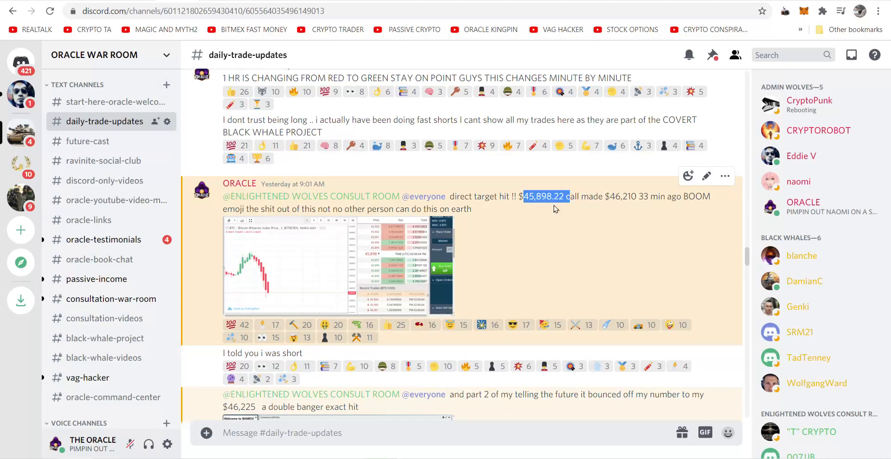
click(287, 266)
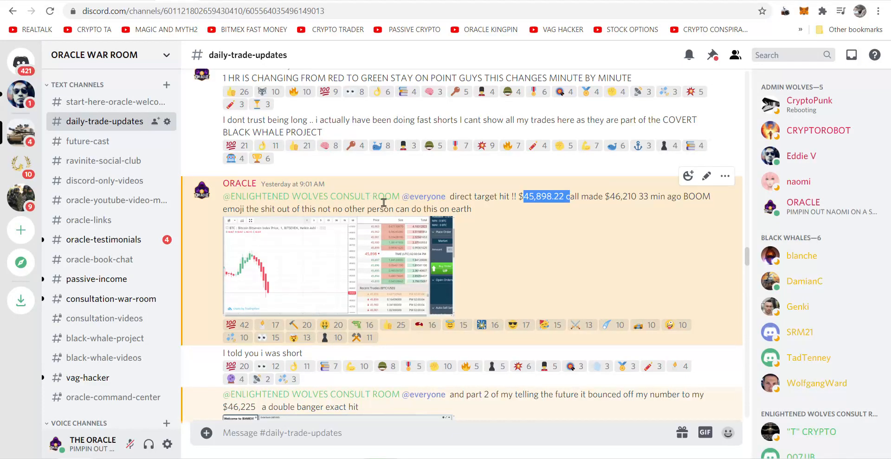
mouse_move(679, 231)
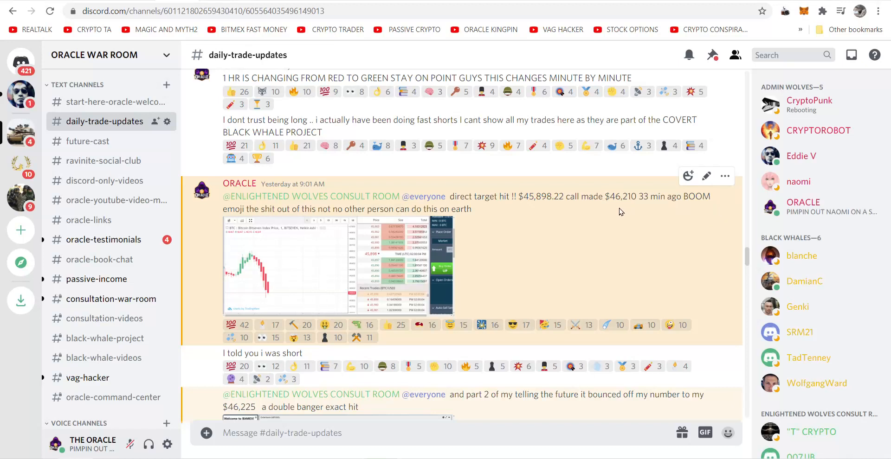
click(725, 176)
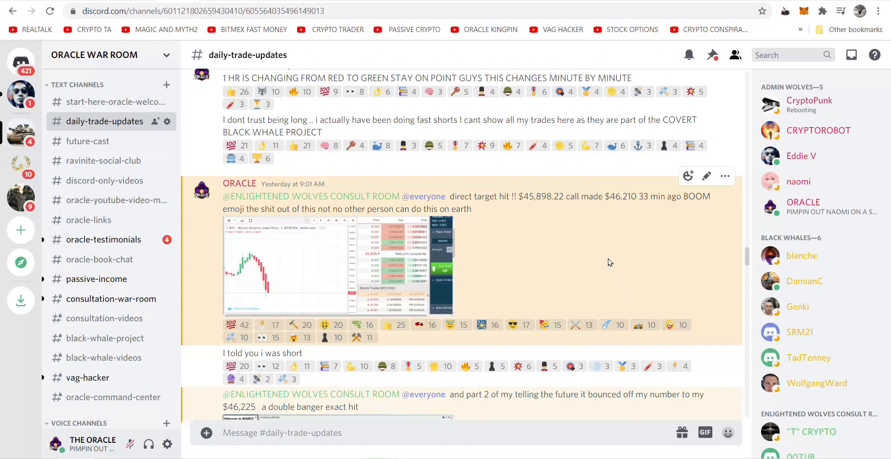
scroll(down, 3)
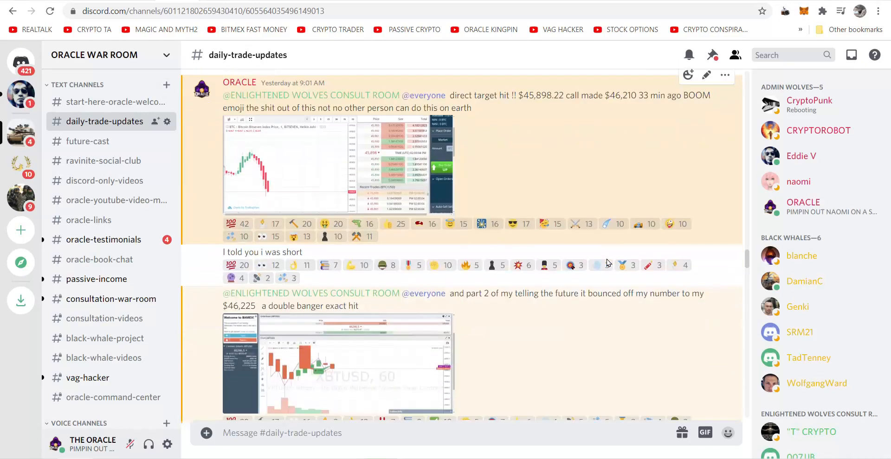
scroll(down, 3)
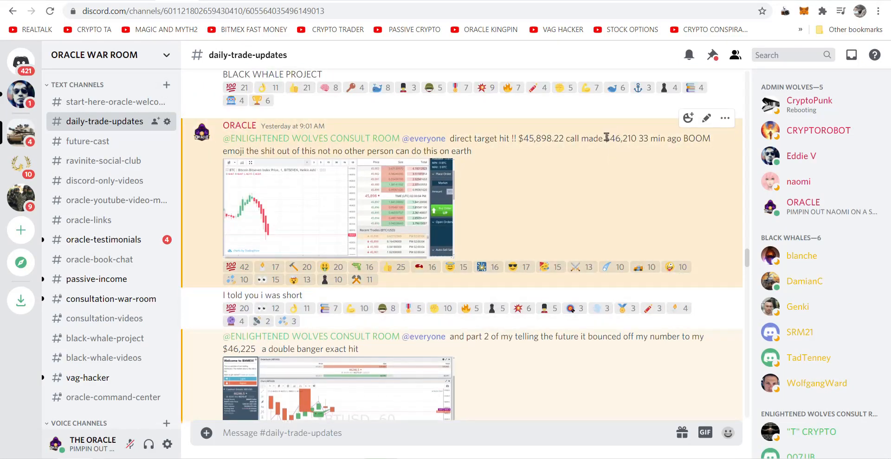
double_click(623, 139)
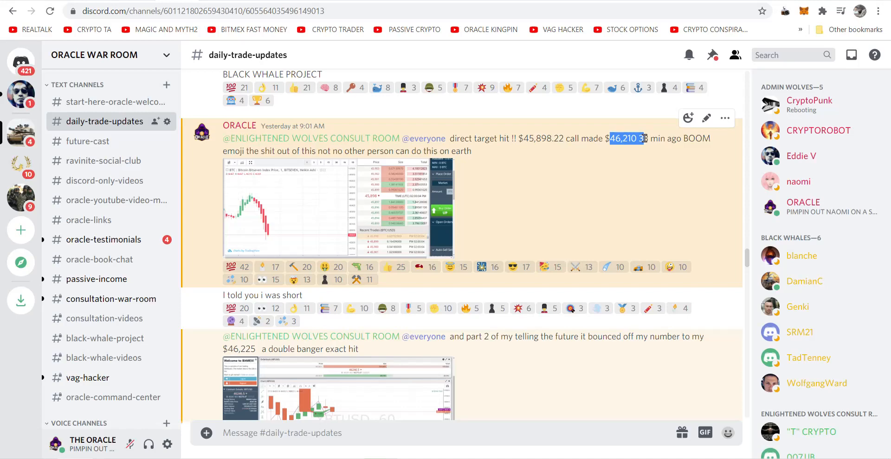
scroll(down, 3)
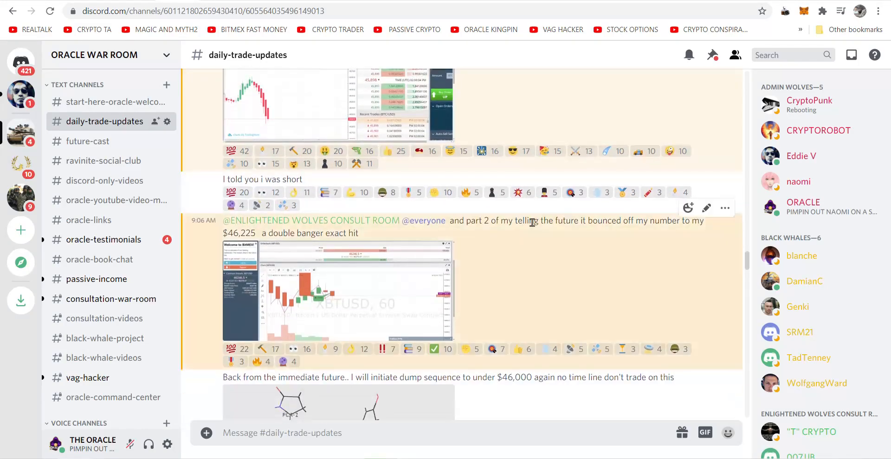
mouse_move(254, 294)
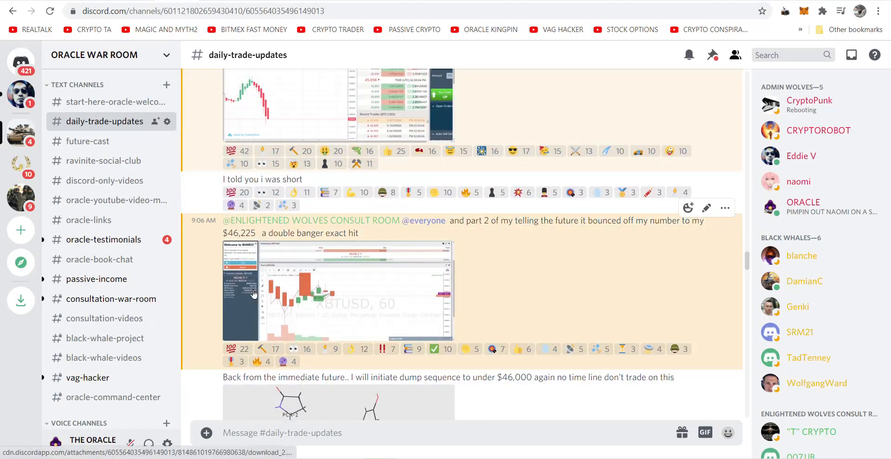
mouse_move(337, 302)
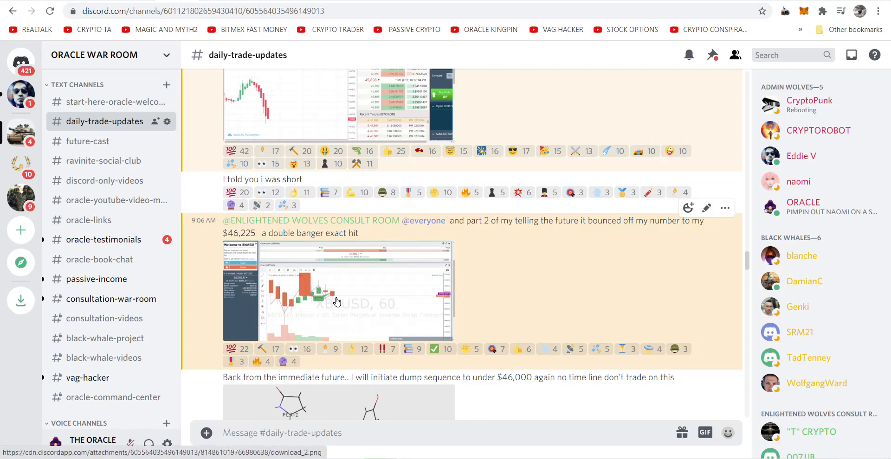
click(338, 301)
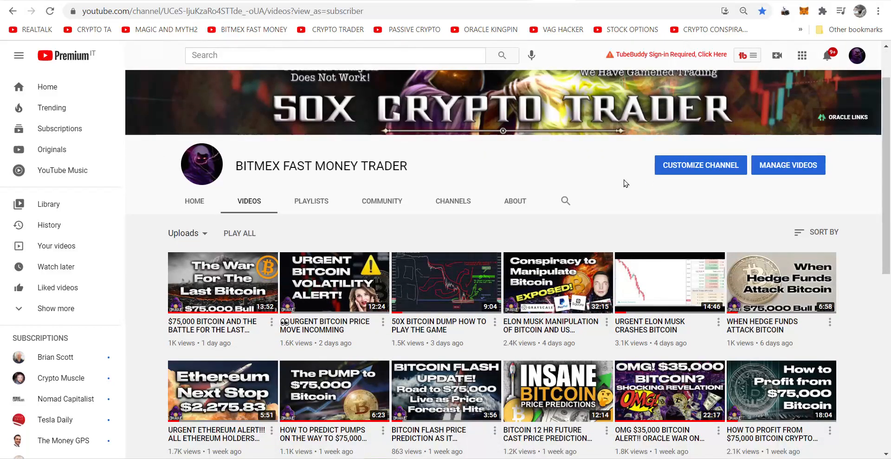
mouse_move(614, 198)
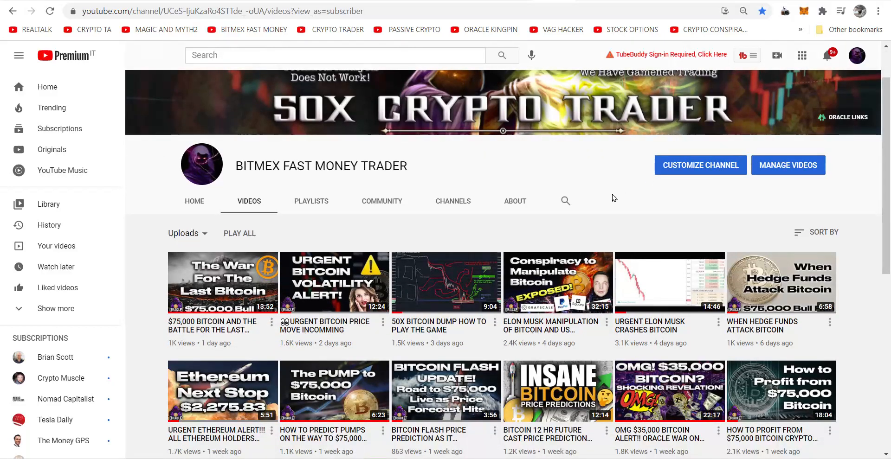
mouse_move(605, 205)
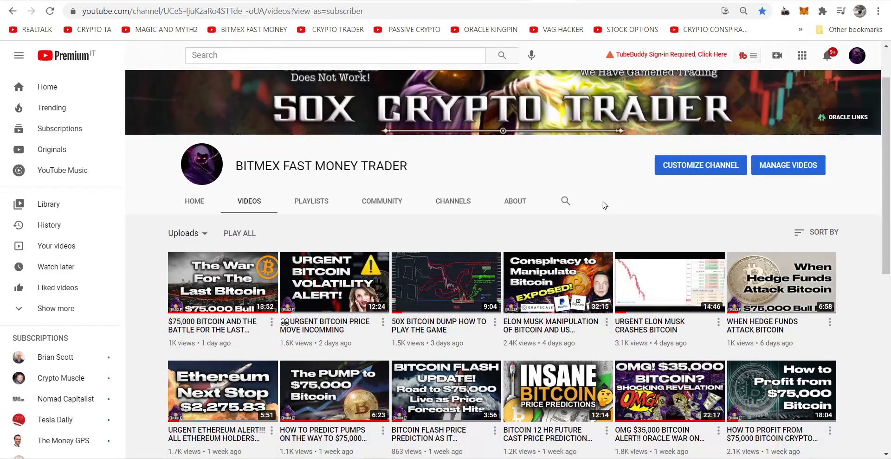
mouse_move(593, 217)
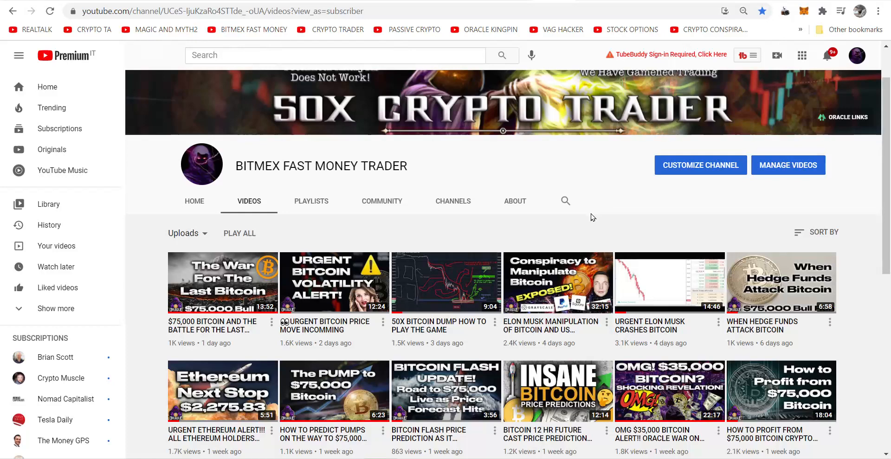
mouse_move(591, 223)
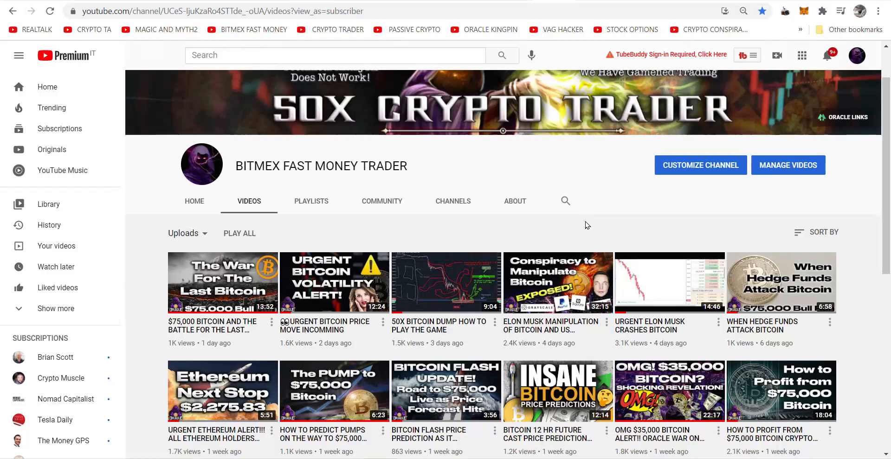
mouse_move(586, 229)
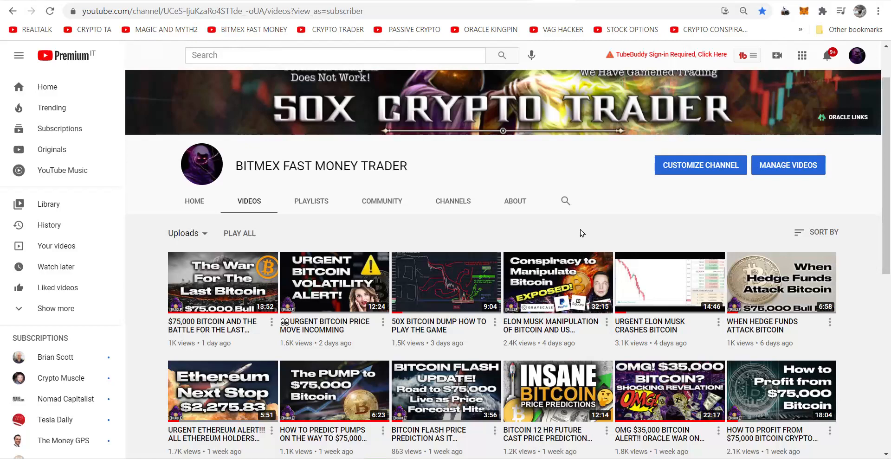
mouse_move(572, 242)
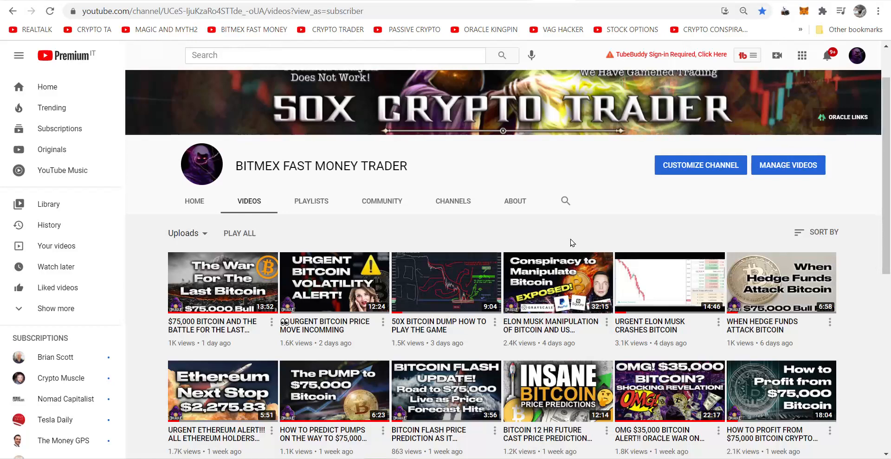
mouse_move(569, 246)
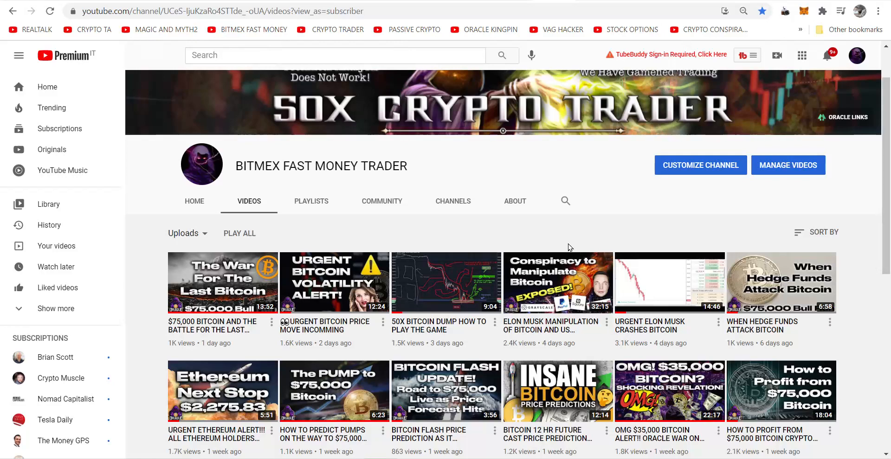
mouse_move(566, 254)
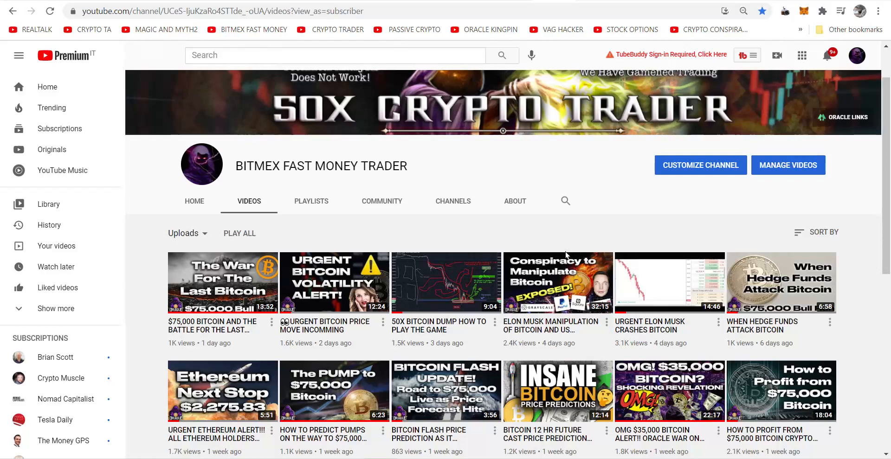
mouse_move(573, 155)
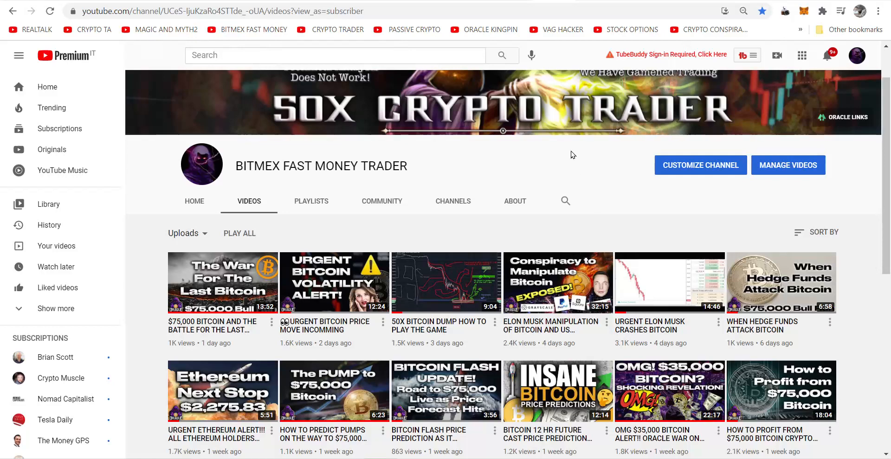
- Open the '$75,000 BITCOIN AND THE BATTLE FOR THE LAST BITCOIN' video, like it, expand description
click(223, 282)
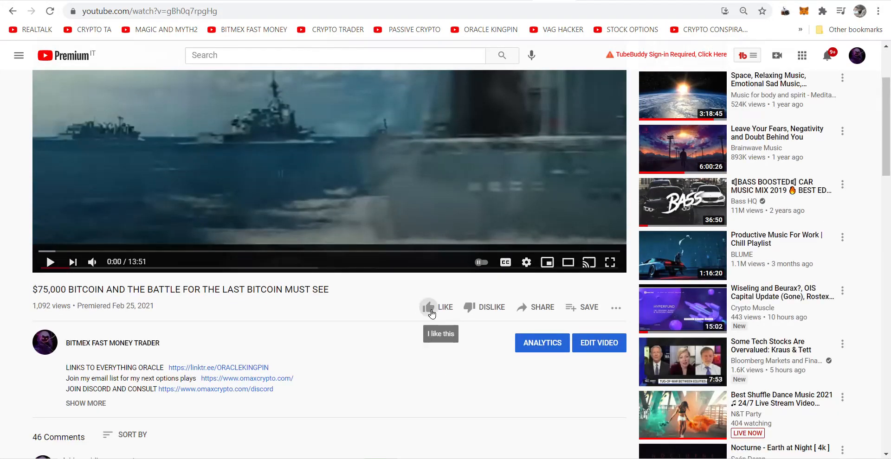
click(428, 307)
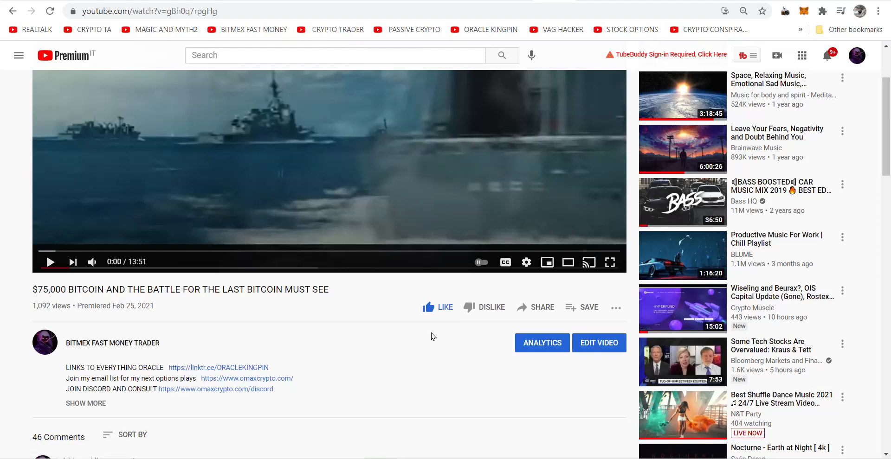
mouse_move(430, 348)
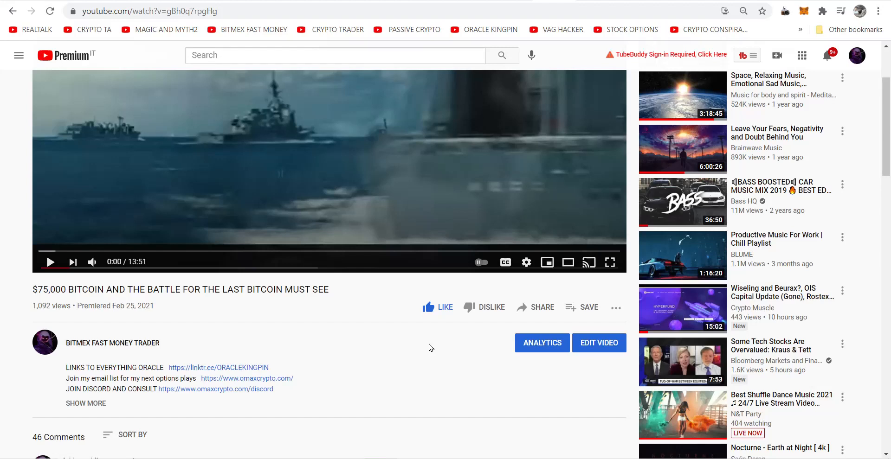
mouse_move(210, 350)
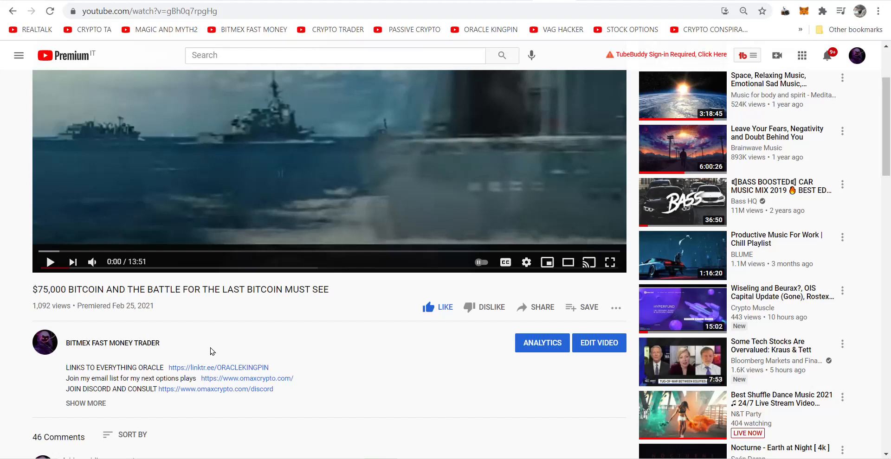
mouse_move(200, 374)
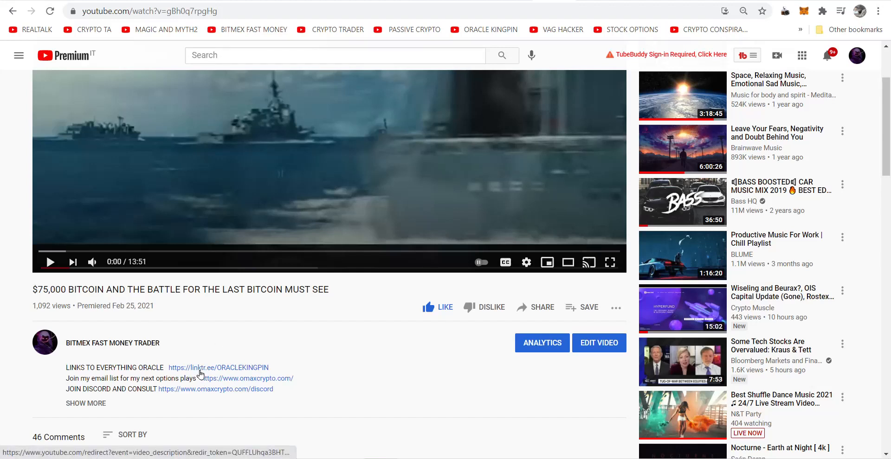
click(86, 404)
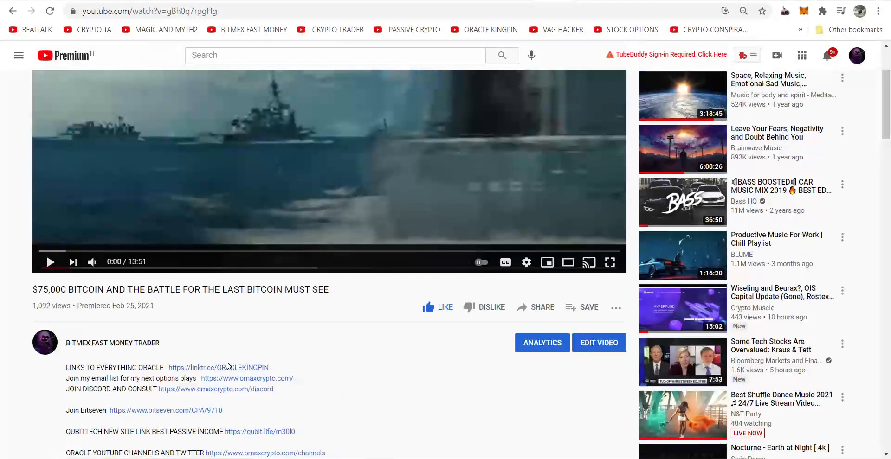
click(218, 368)
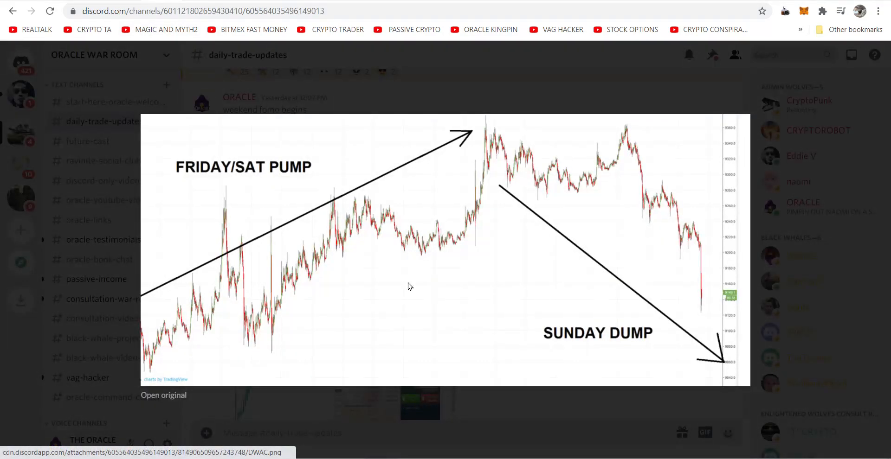
mouse_move(744, 401)
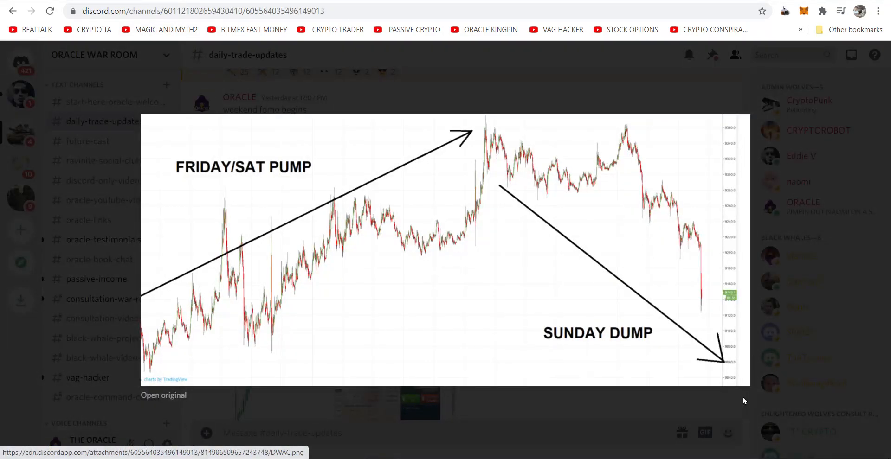
mouse_move(249, 73)
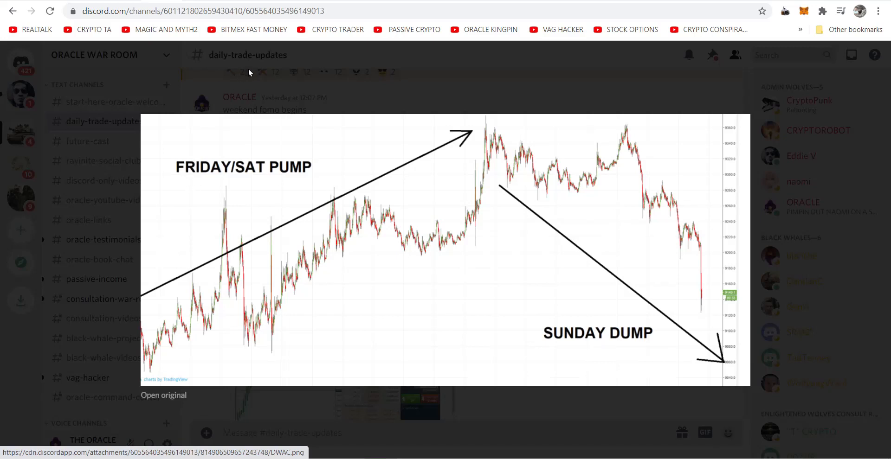
mouse_move(124, 5)
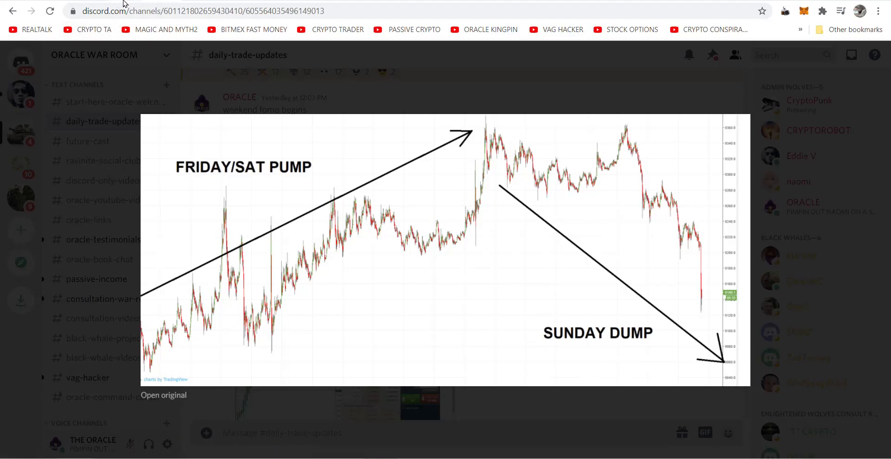
mouse_move(230, 291)
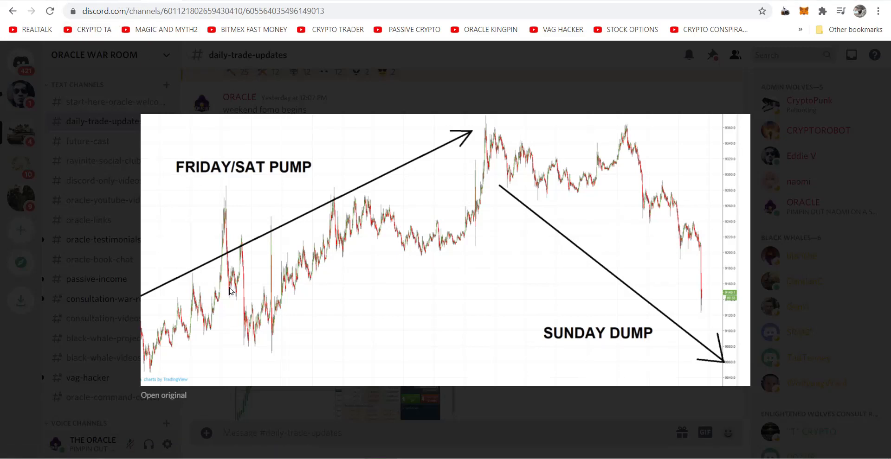
mouse_move(269, 259)
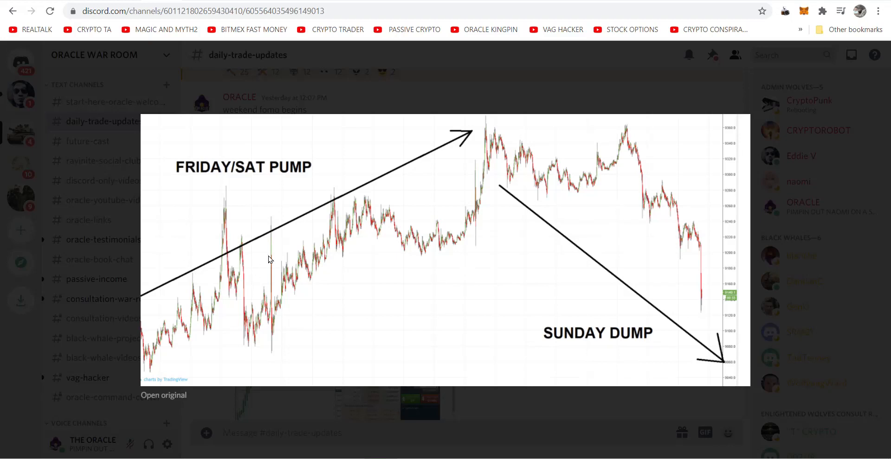
mouse_move(344, 205)
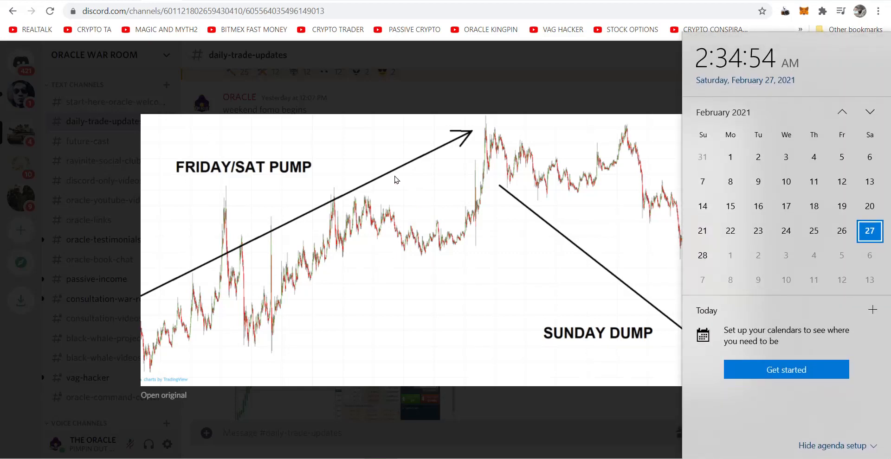
mouse_move(460, 122)
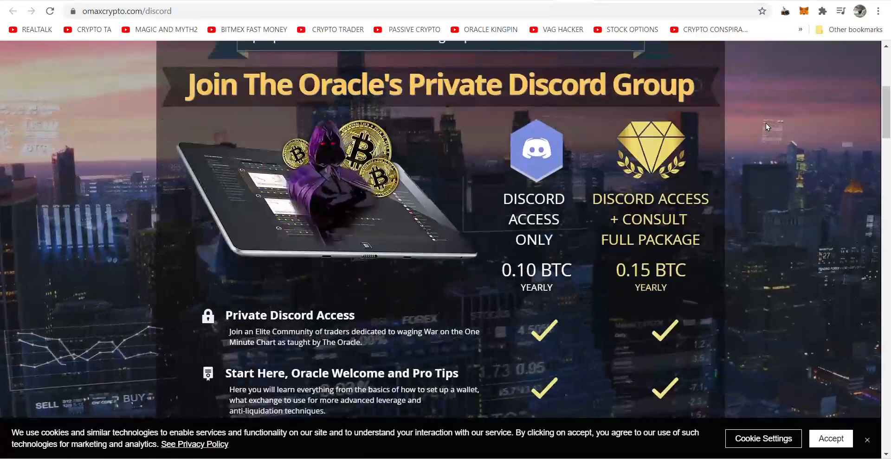
- Scroll through the 0.10 BTC and 0.15 BTC package table to the war room, recap video and Zoom extras
scroll(down, 3)
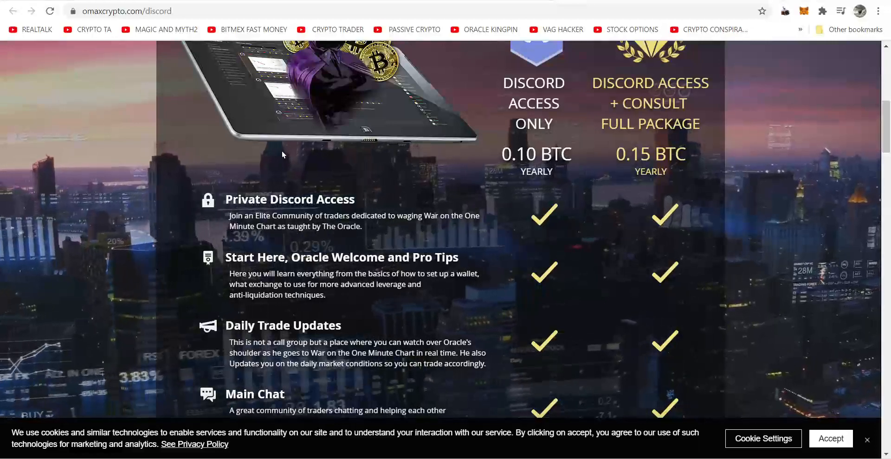
scroll(down, 3)
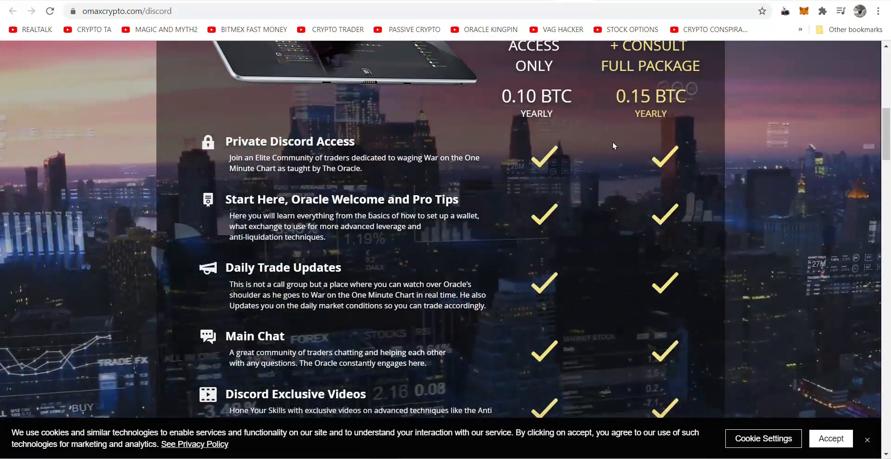
scroll(down, 3)
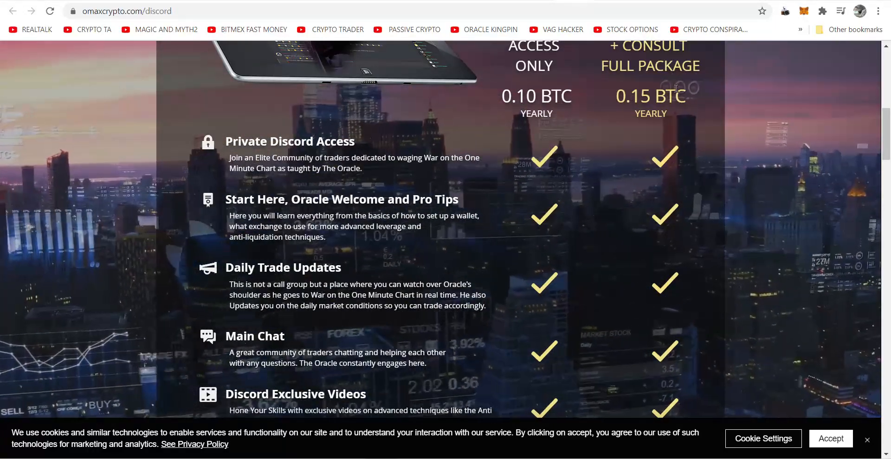
scroll(down, 3)
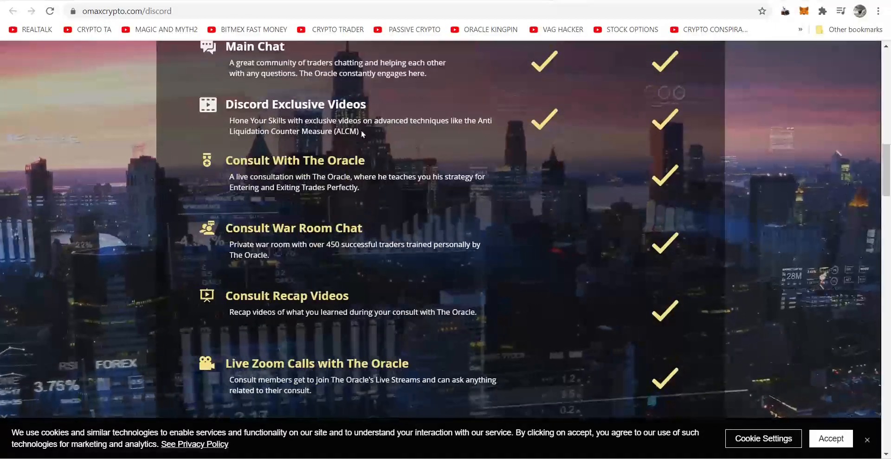